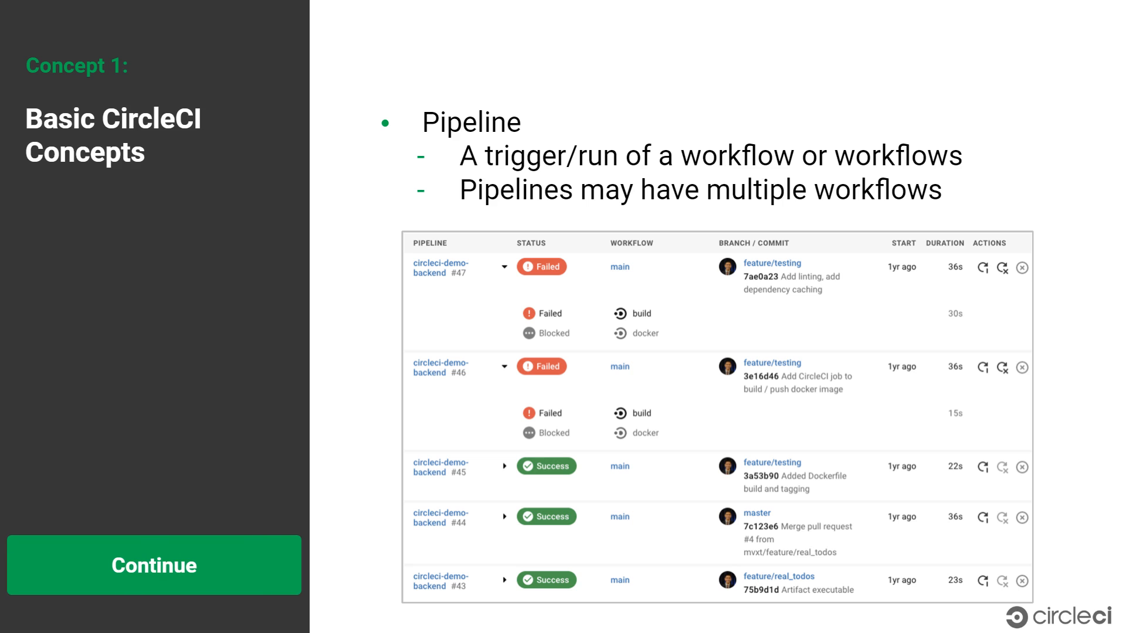
- Advance the deck from the Pipeline slide to Concept 2, first CircleCI config
{"action": "left_click", "coordinate": [153, 565]}
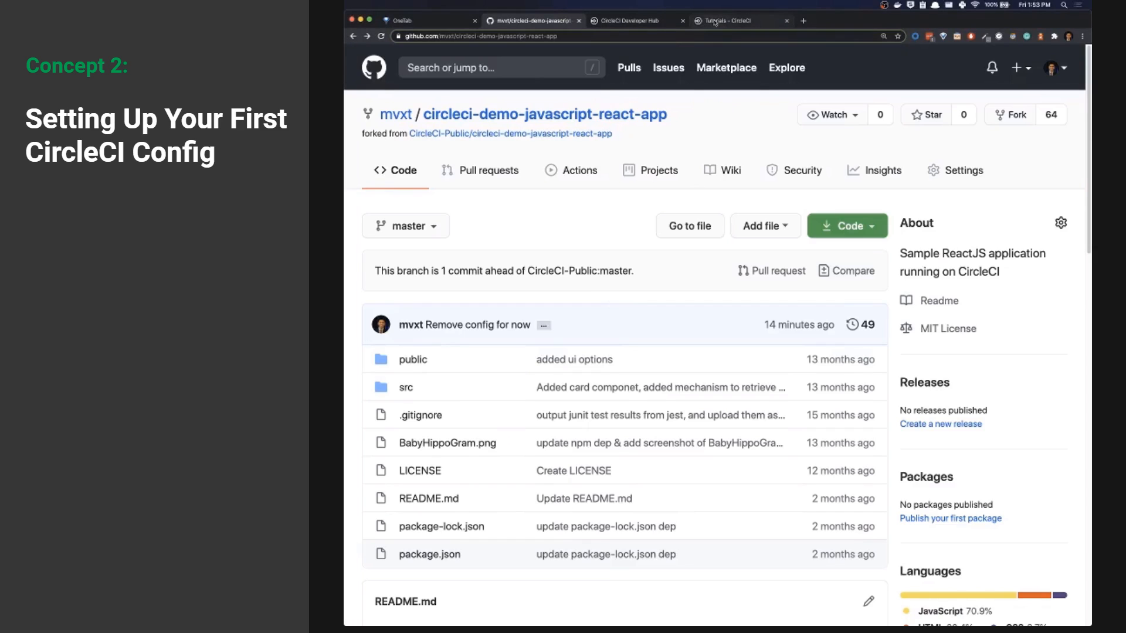
- Browse the CircleCI Docs Tutorials page through its sample projects and companion guides
{"action": "left_click", "coordinate": [731, 20]}
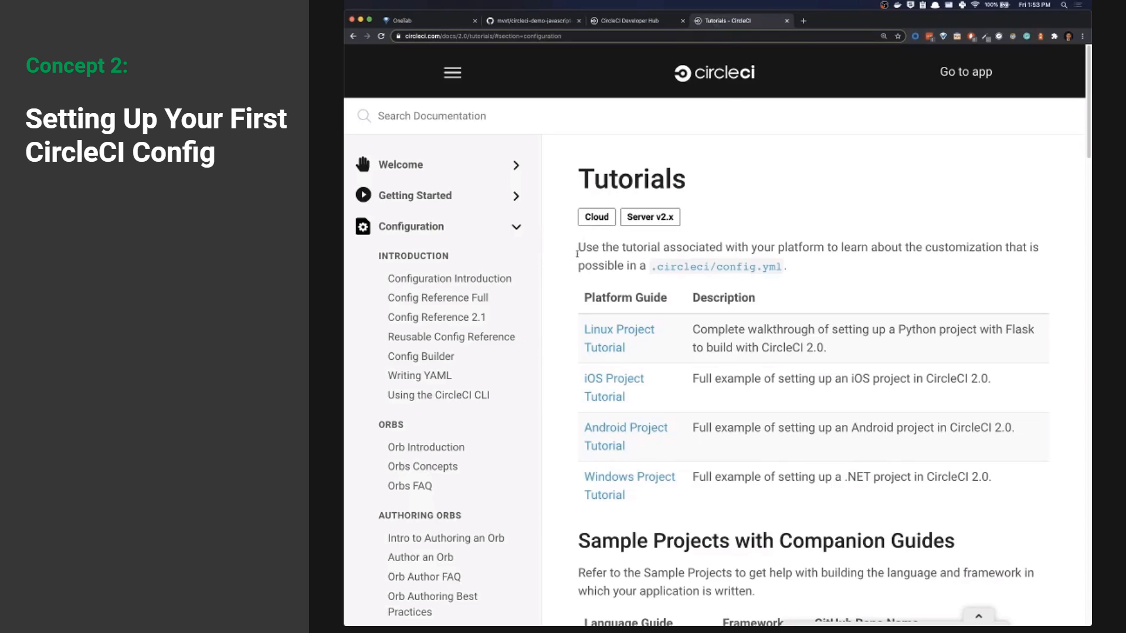
{"action": "scroll", "scroll_direction": "down", "scroll_amount": 3}
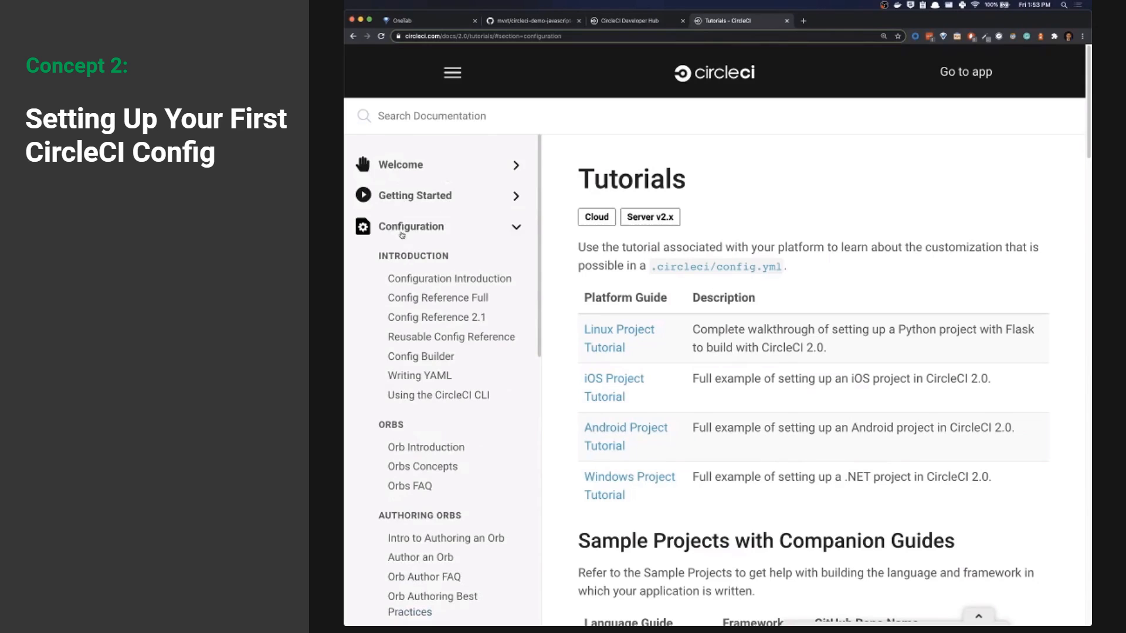
{"action": "scroll", "scroll_direction": "down", "scroll_amount": 3}
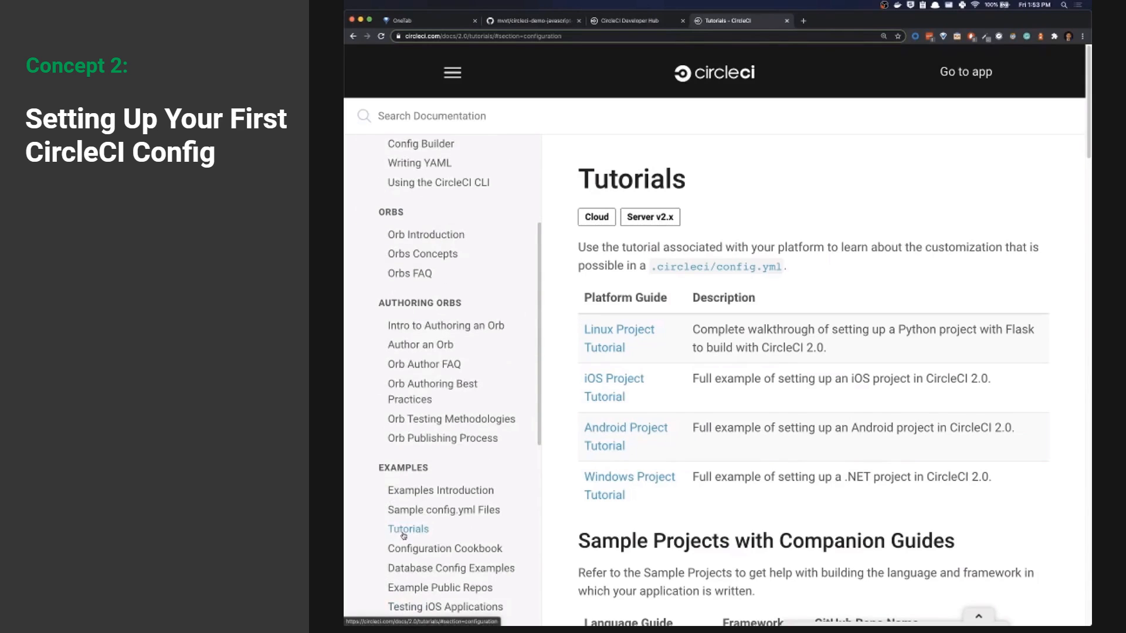
{"action": "scroll", "scroll_direction": "down", "scroll_amount": 3}
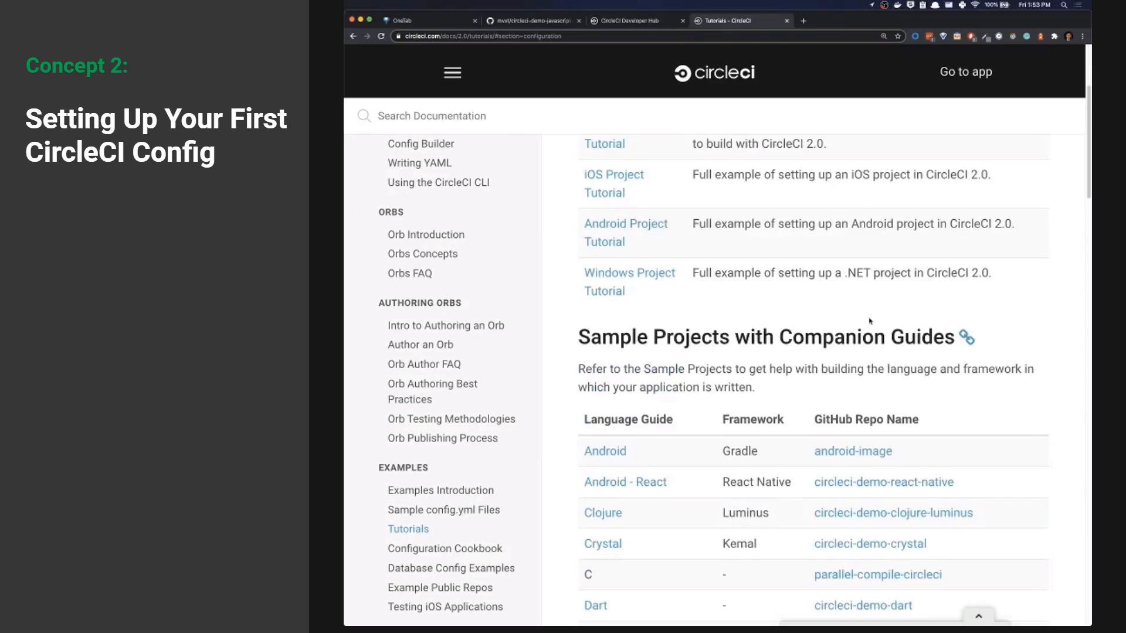
{"action": "scroll", "scroll_direction": "down", "scroll_amount": 3}
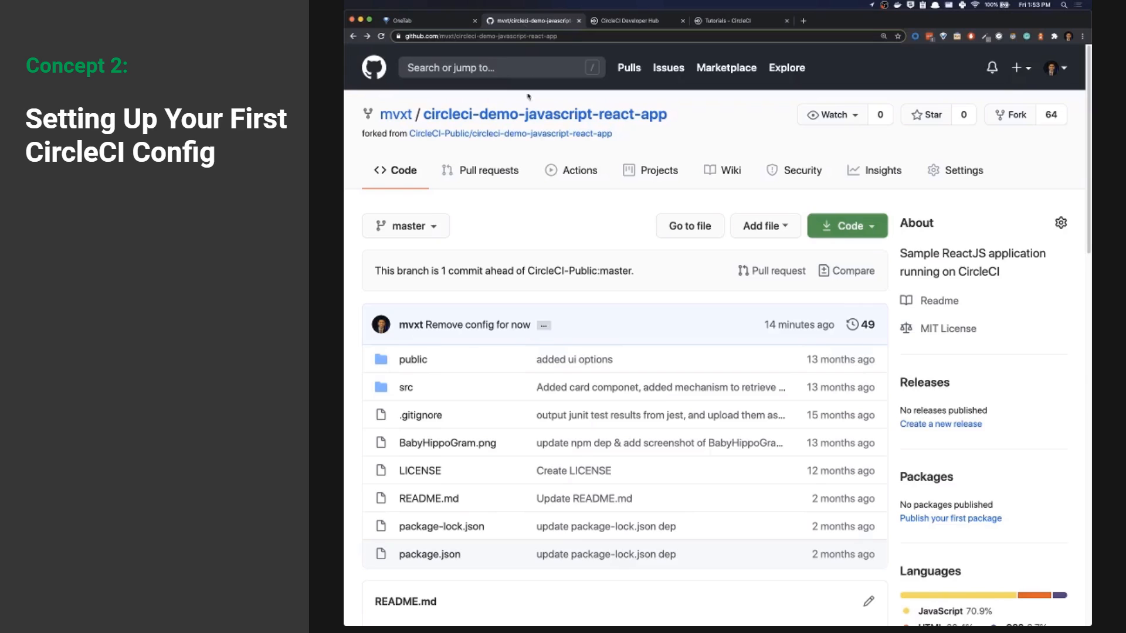
{"action": "mouse_move", "coordinate": [663, 159]}
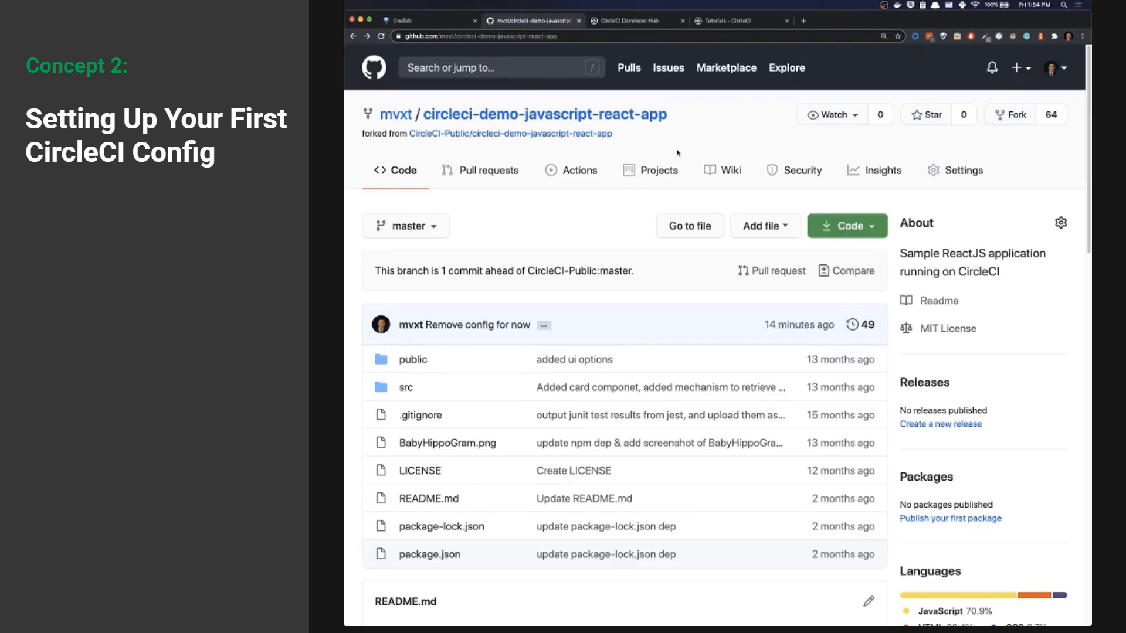
{"action": "mouse_move", "coordinate": [579, 234]}
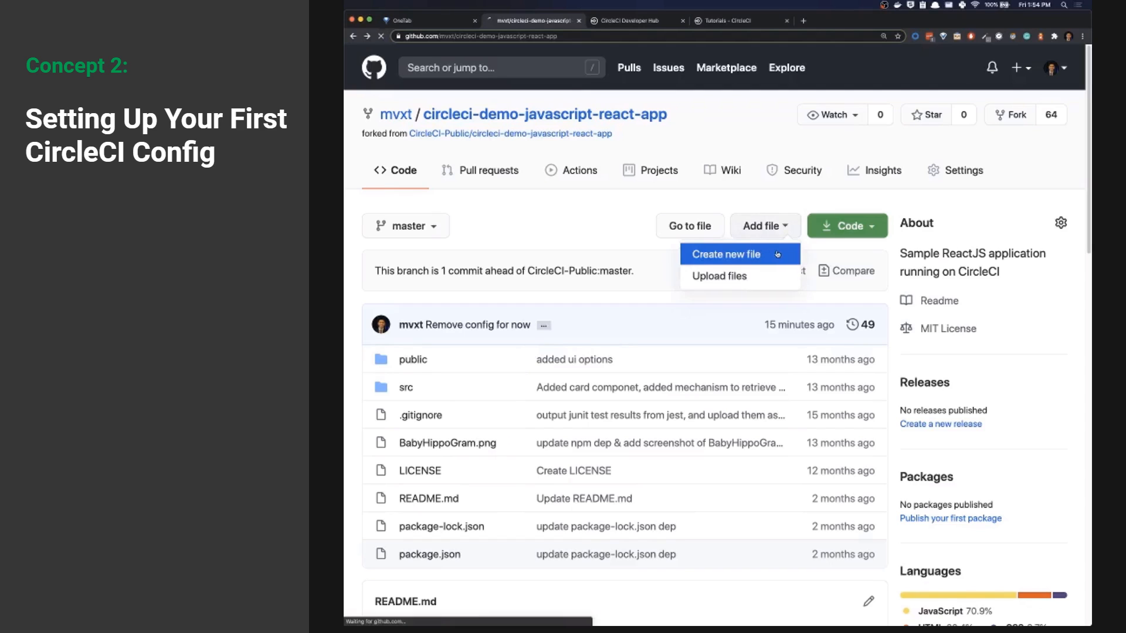
- Create a new repository file named .circleci/config.yml with an empty editor
{"action": "left_click", "coordinate": [724, 253]}
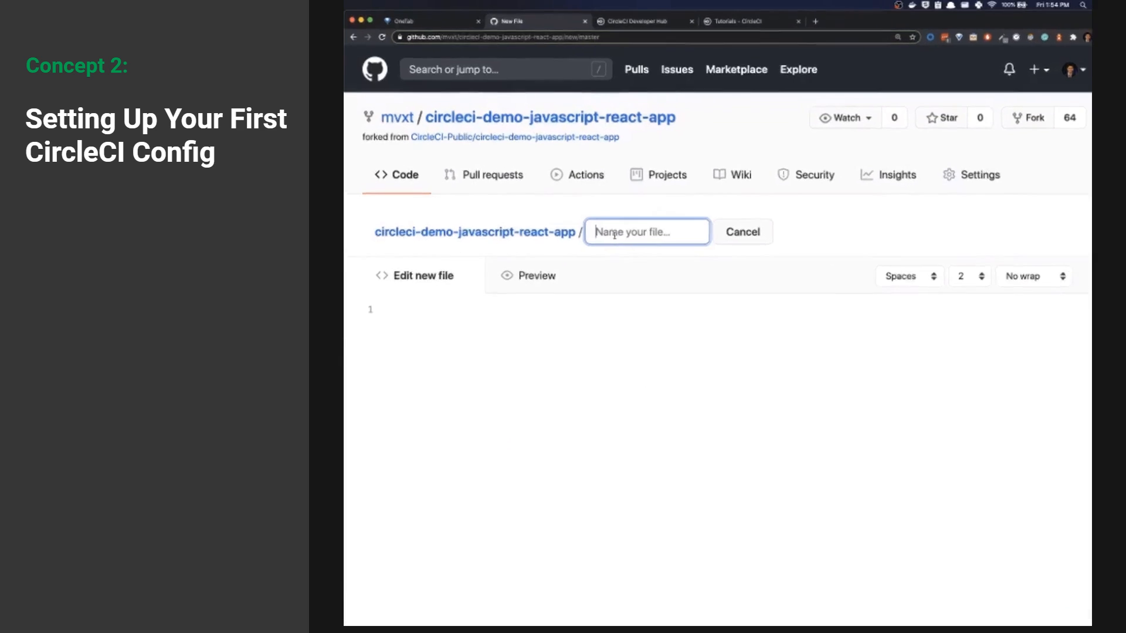
{"action": "type", "text": ".circl"}
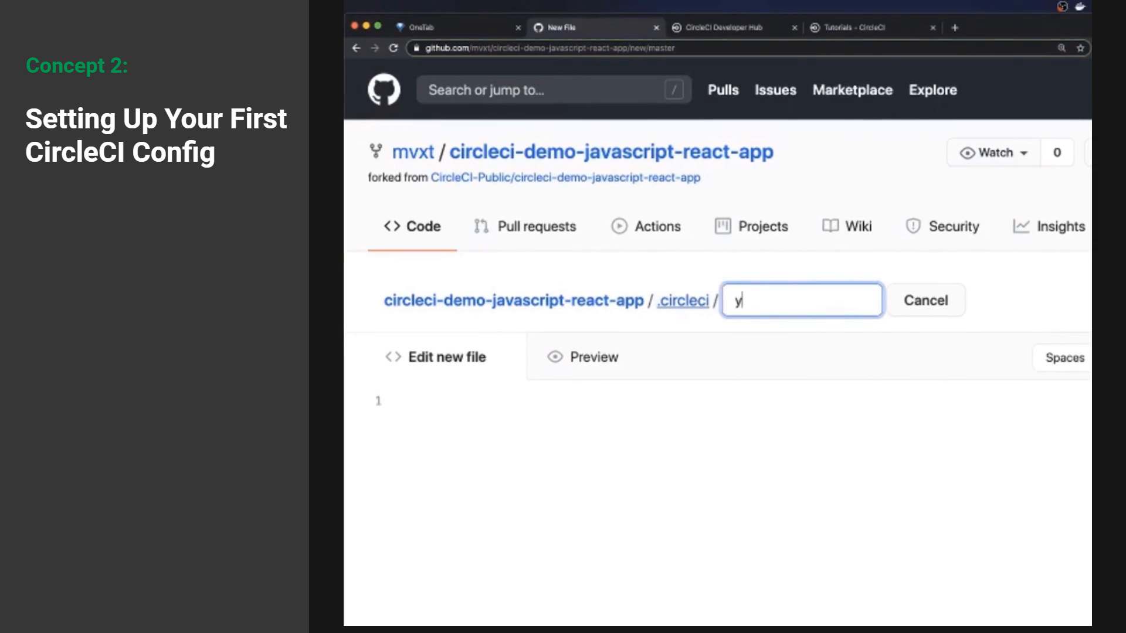
{"action": "type", "text": "config"}
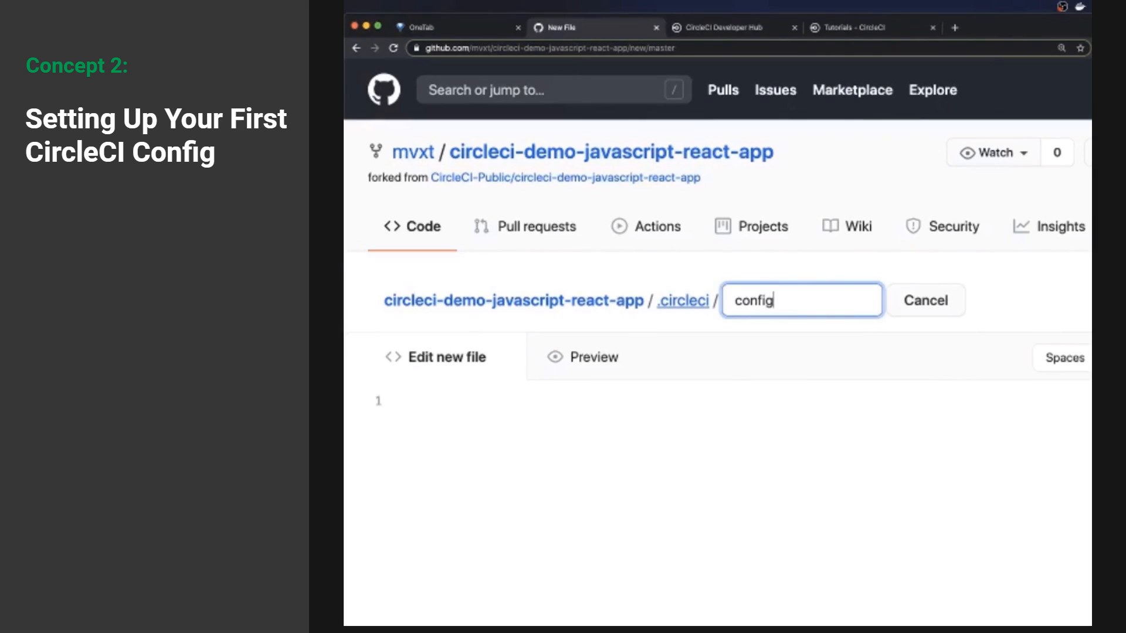
{"action": "type", "text": ".yml"}
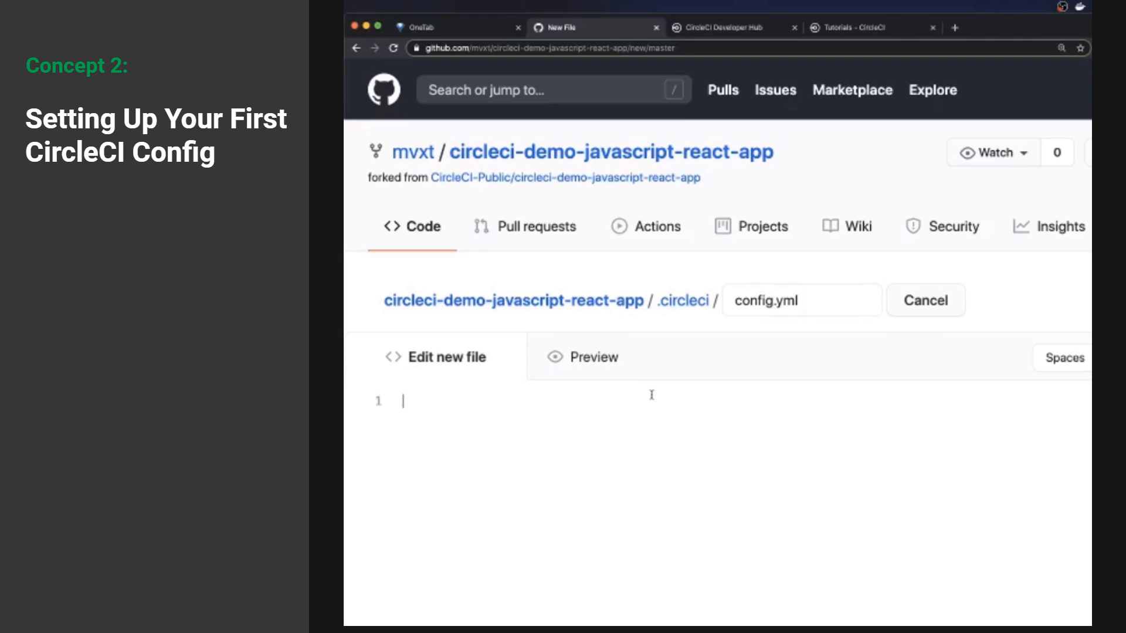
{"action": "mouse_move", "coordinate": [669, 406]}
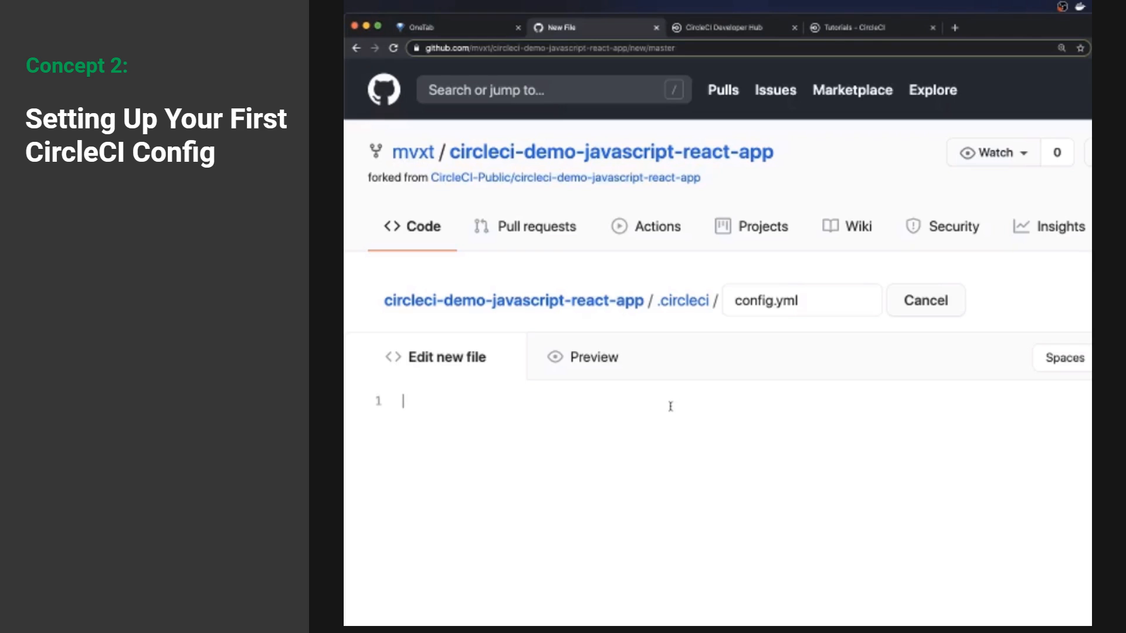
- Write a jobs: key with a nested test: job line in config.yml
{"action": "scroll", "scroll_direction": "down", "scroll_amount": 3}
{"action": "type", "text": "jobs:"}
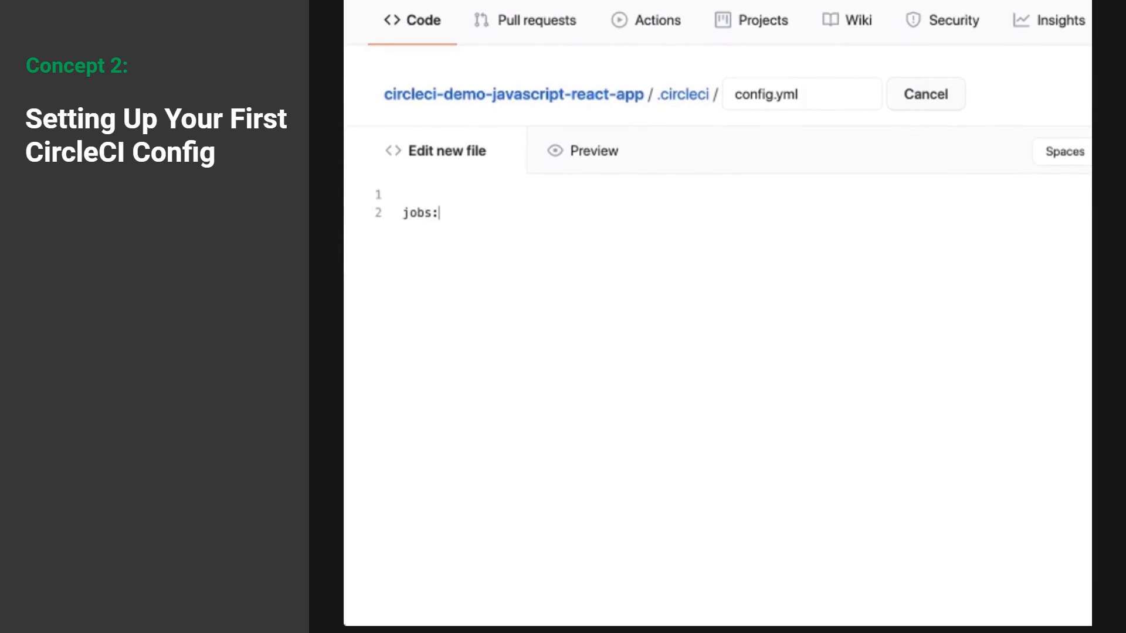
{"action": "key", "text": "Enter"}
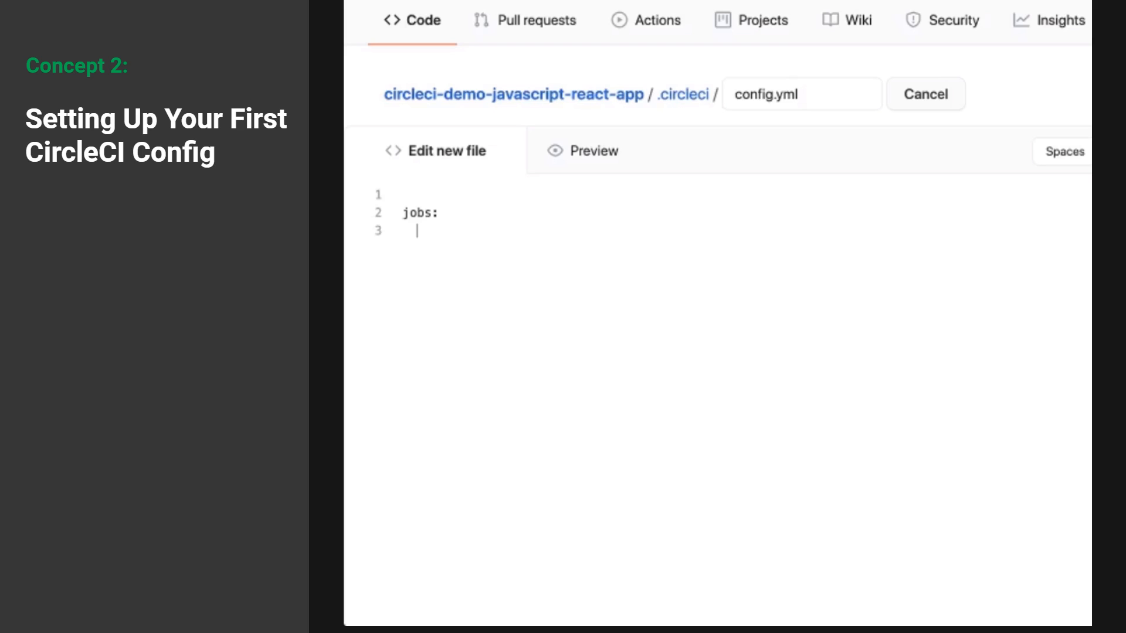
{"action": "type", "text": "test:"}
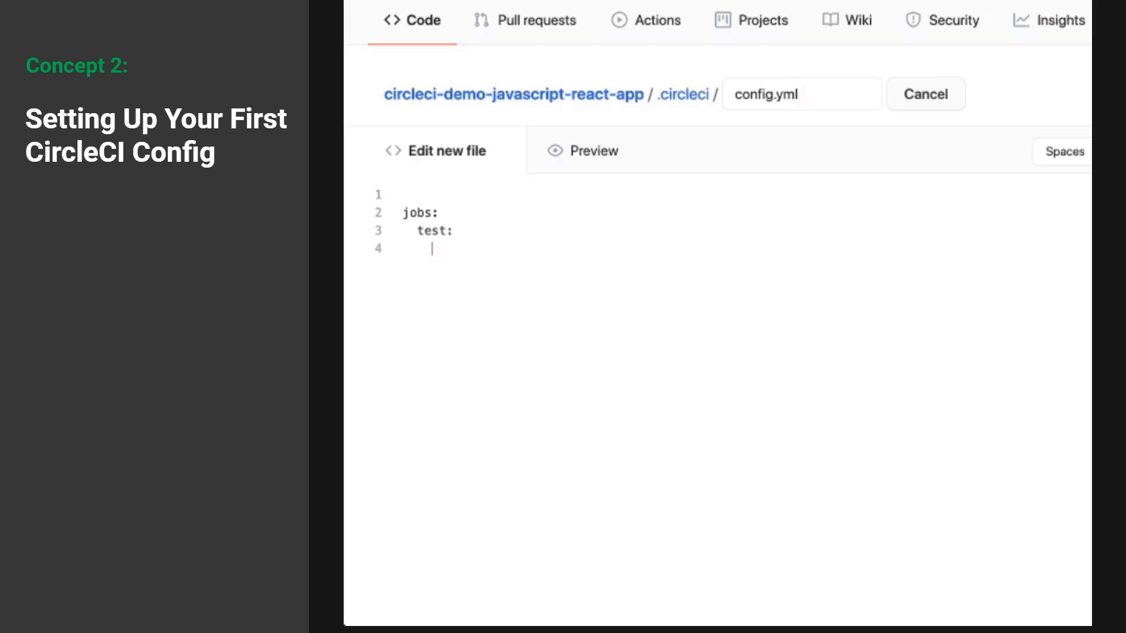
{"action": "mouse_move", "coordinate": [755, 293]}
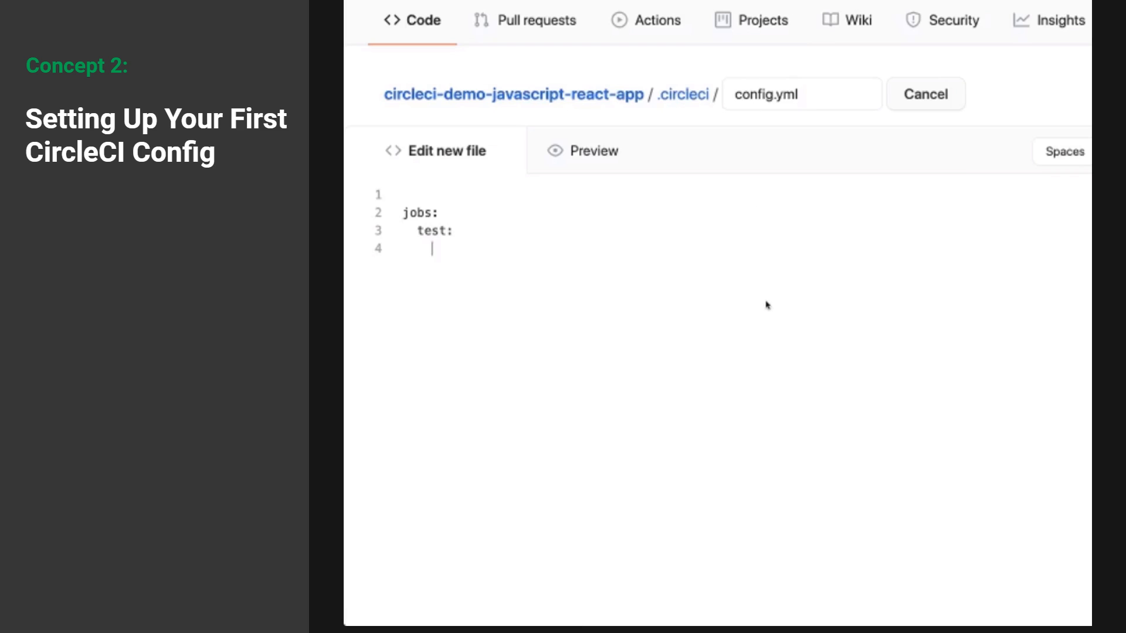
{"action": "mouse_move", "coordinate": [606, 153]}
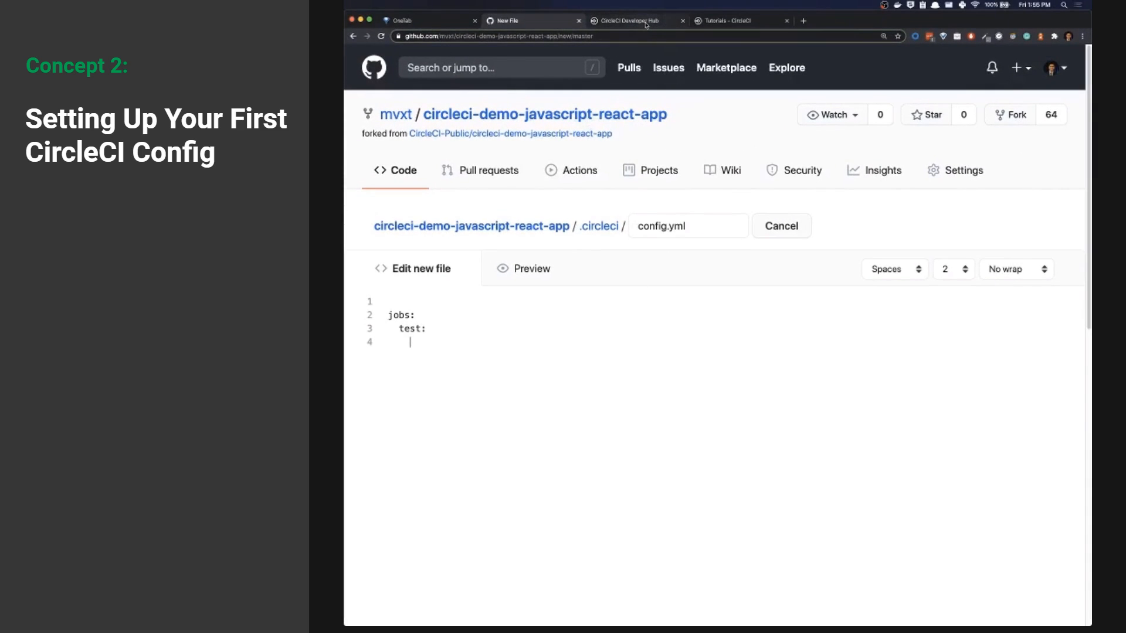
- Select the cimg/node example job snippet from the Developer Hub convenience images page
{"action": "left_click", "coordinate": [627, 21]}
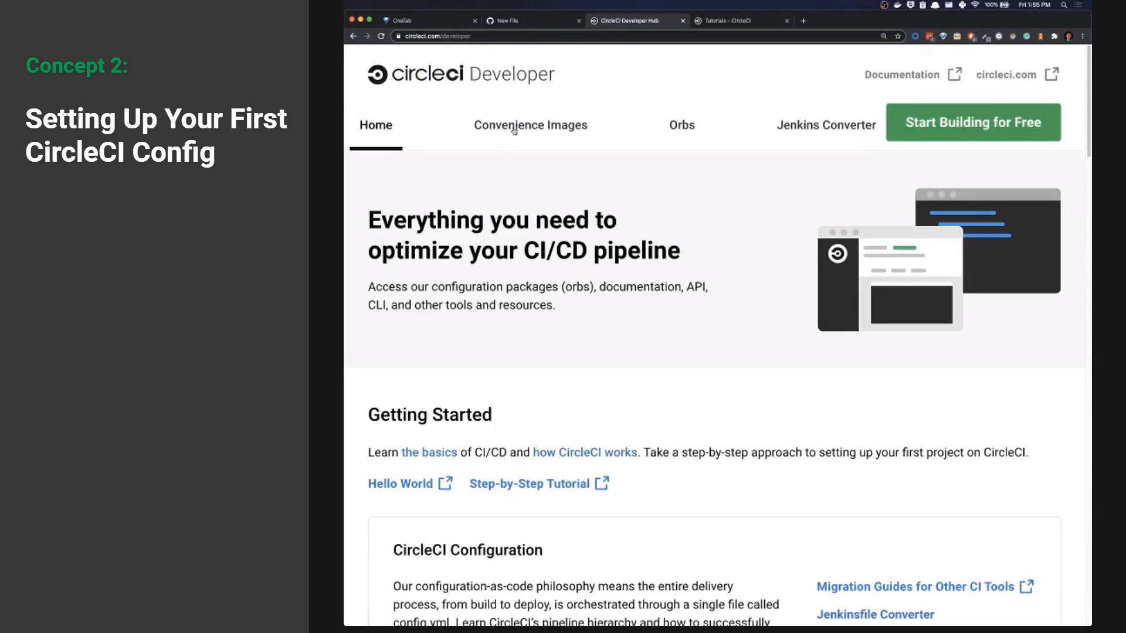
{"action": "left_click", "coordinate": [530, 124]}
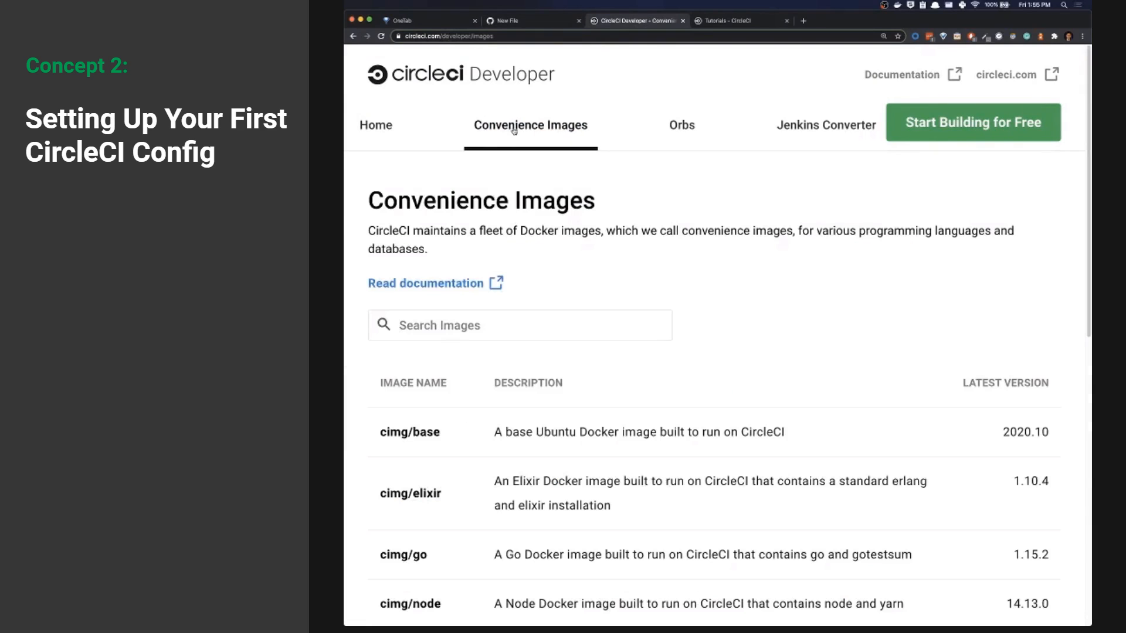
{"action": "scroll", "scroll_direction": "down", "scroll_amount": 3}
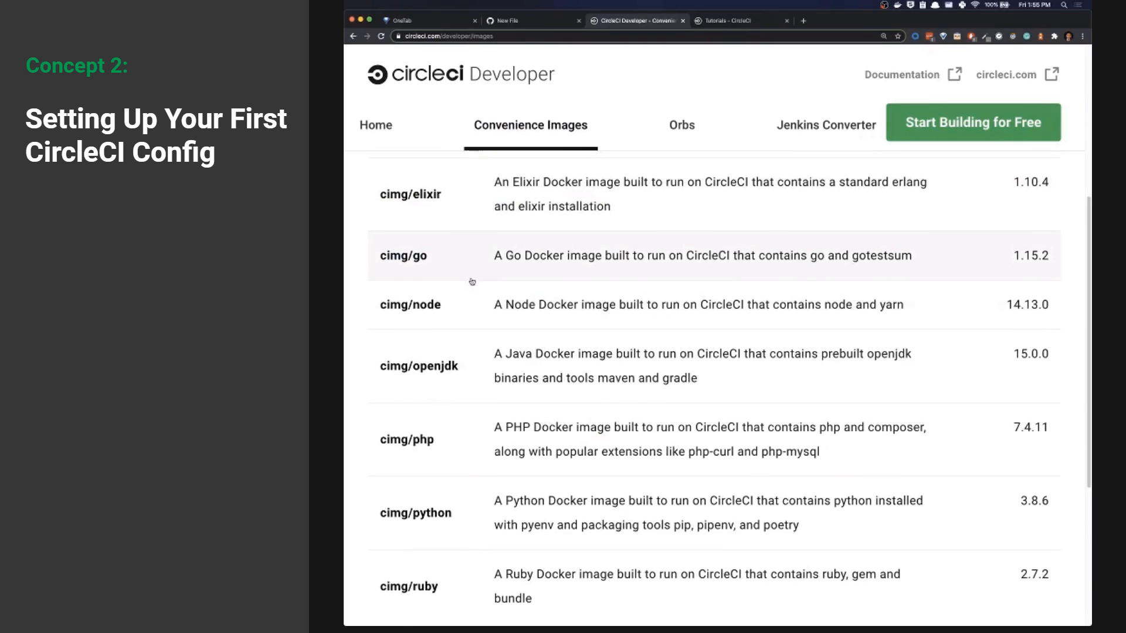
{"action": "scroll", "scroll_direction": "down", "scroll_amount": 3}
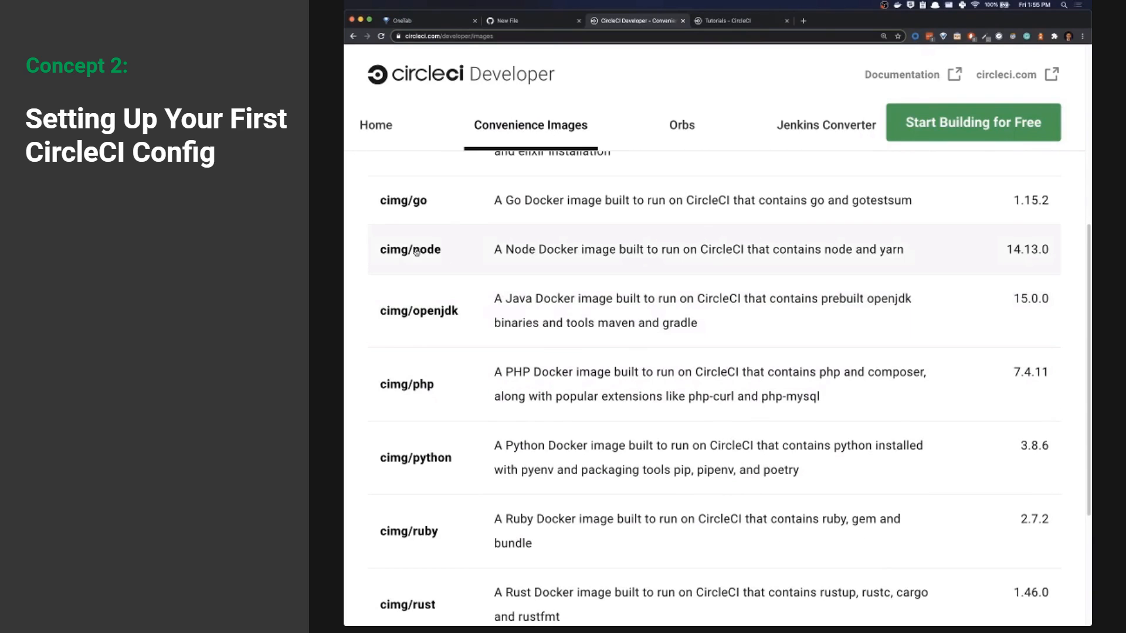
{"action": "left_click", "coordinate": [410, 250]}
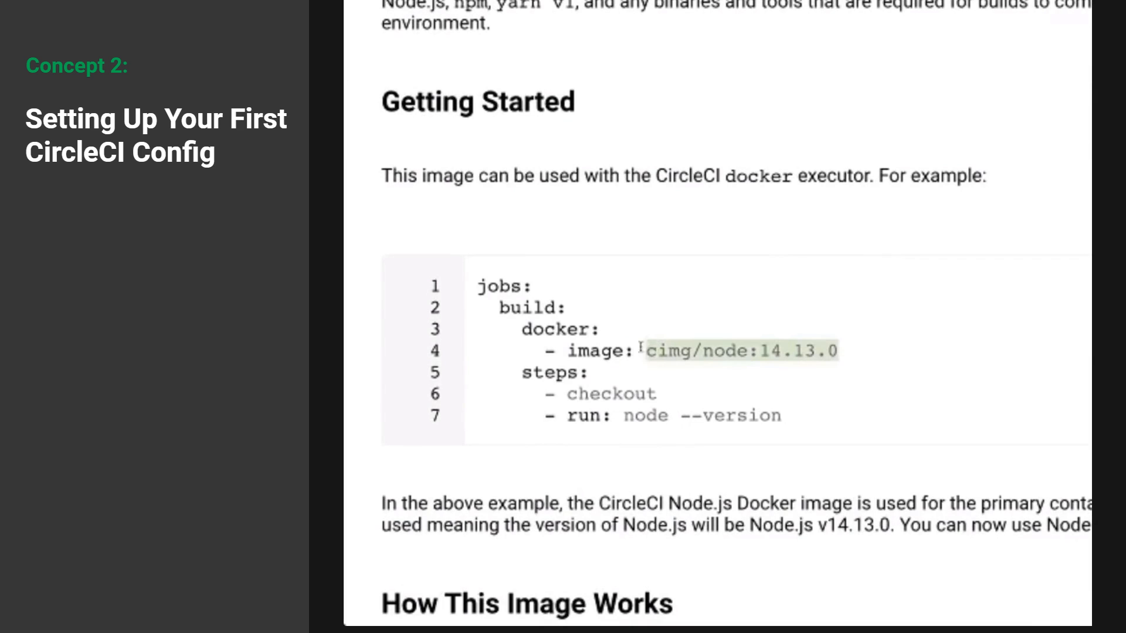
{"action": "left_click_drag", "start_coordinate": [646, 350], "coordinate": [473, 329]}
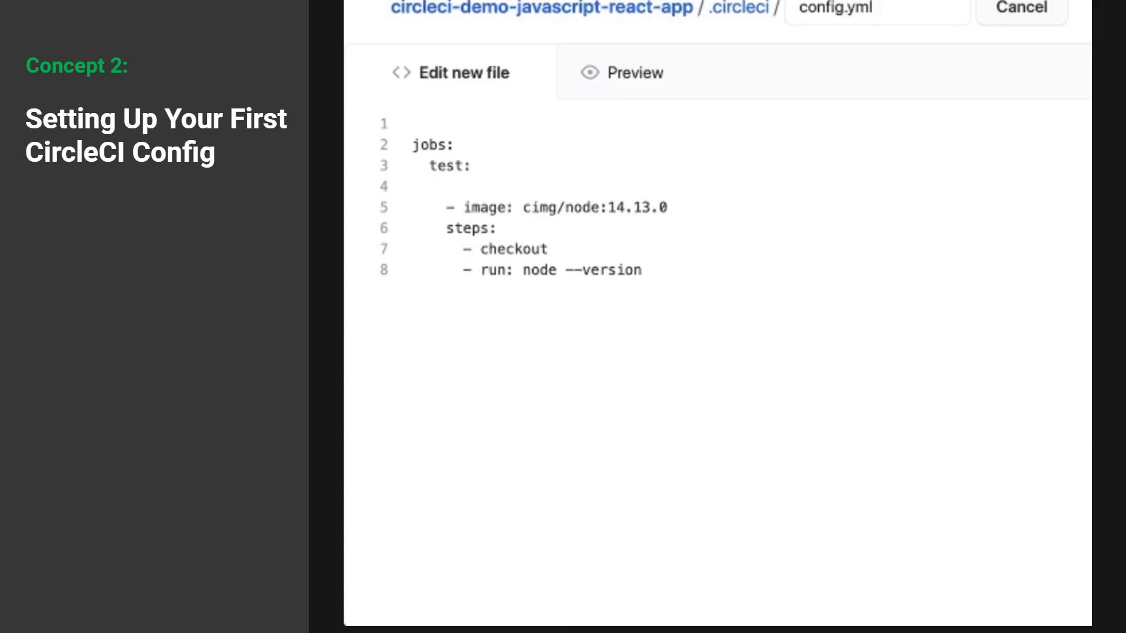
- Add a docker: key above the pasted cimg/node:14.13.0 image, checkout and node --version steps
{"action": "type", "text": "docker:"}
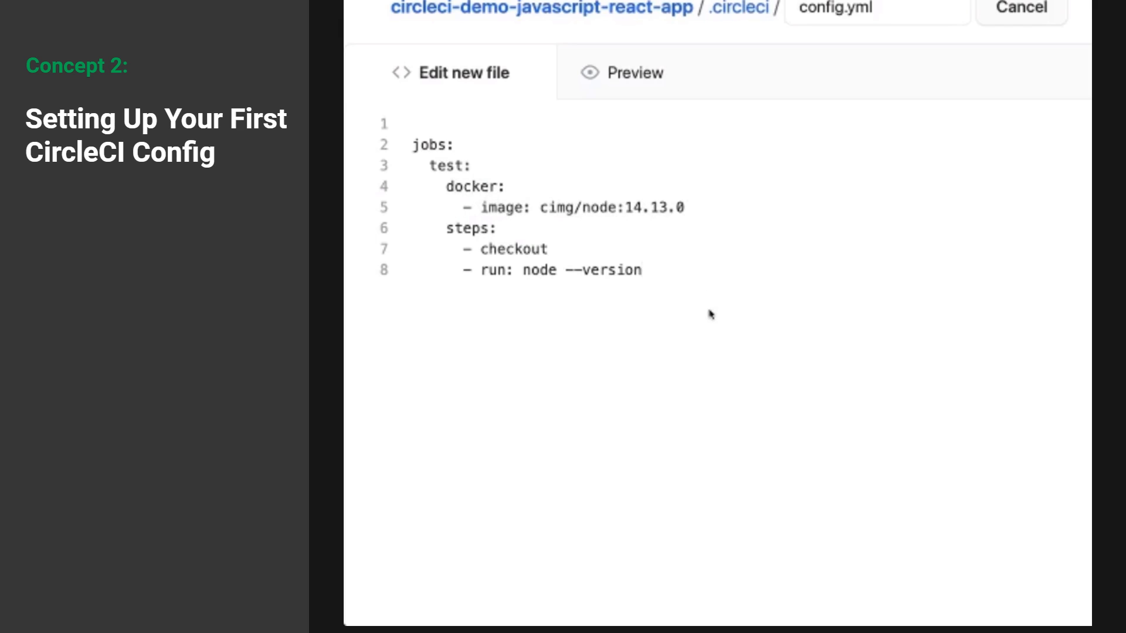
{"action": "left_click", "coordinate": [438, 124]}
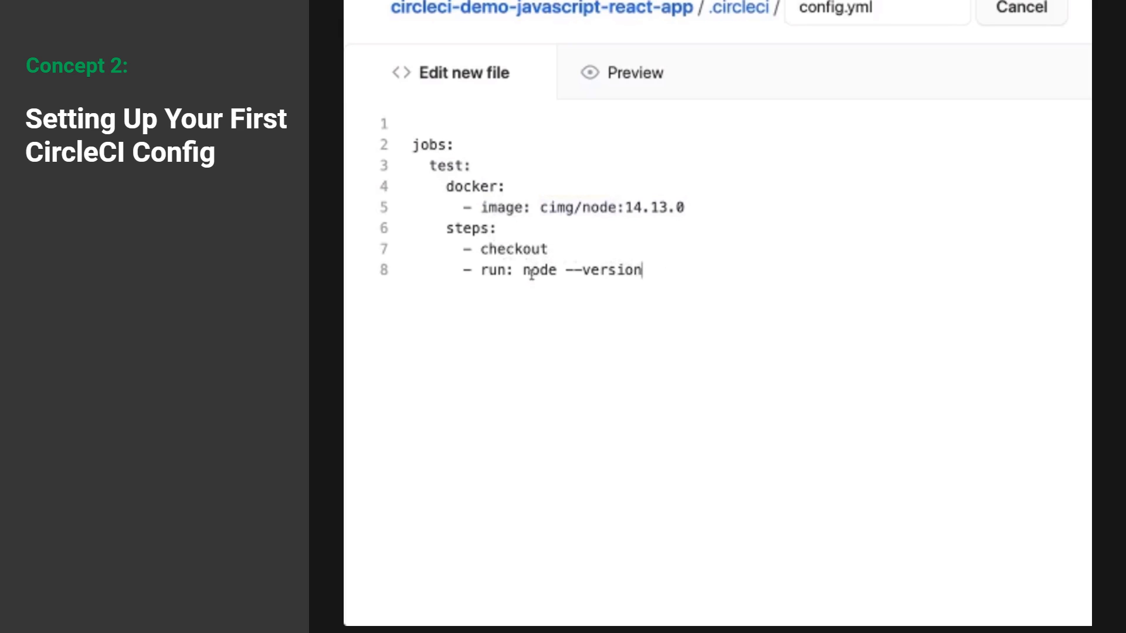
{"action": "left_click_drag", "start_coordinate": [521, 271], "coordinate": [643, 271]}
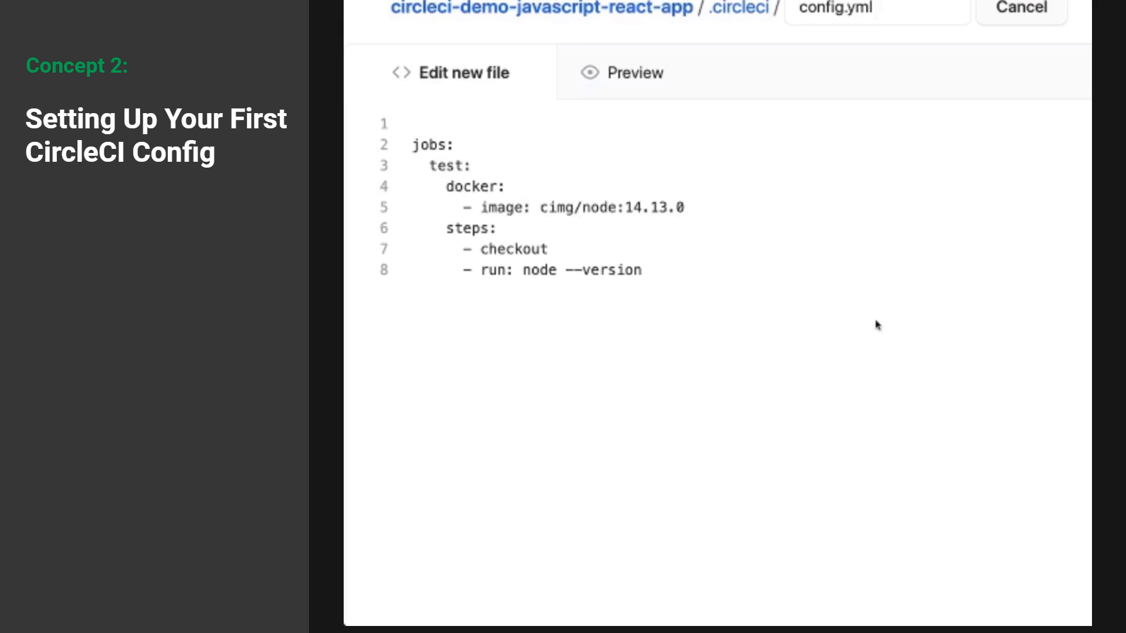
- Add version: 2.1 and a workflows: section at the top of config.yml
{"action": "type", "text": "version: 2"}
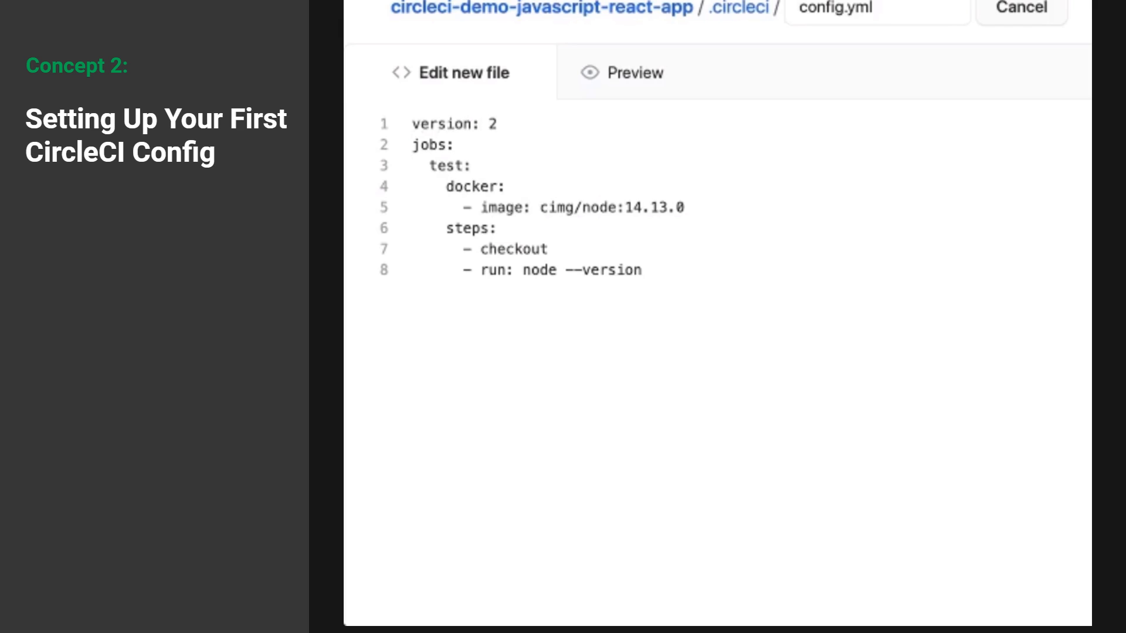
{"action": "type", "text": ".1"}
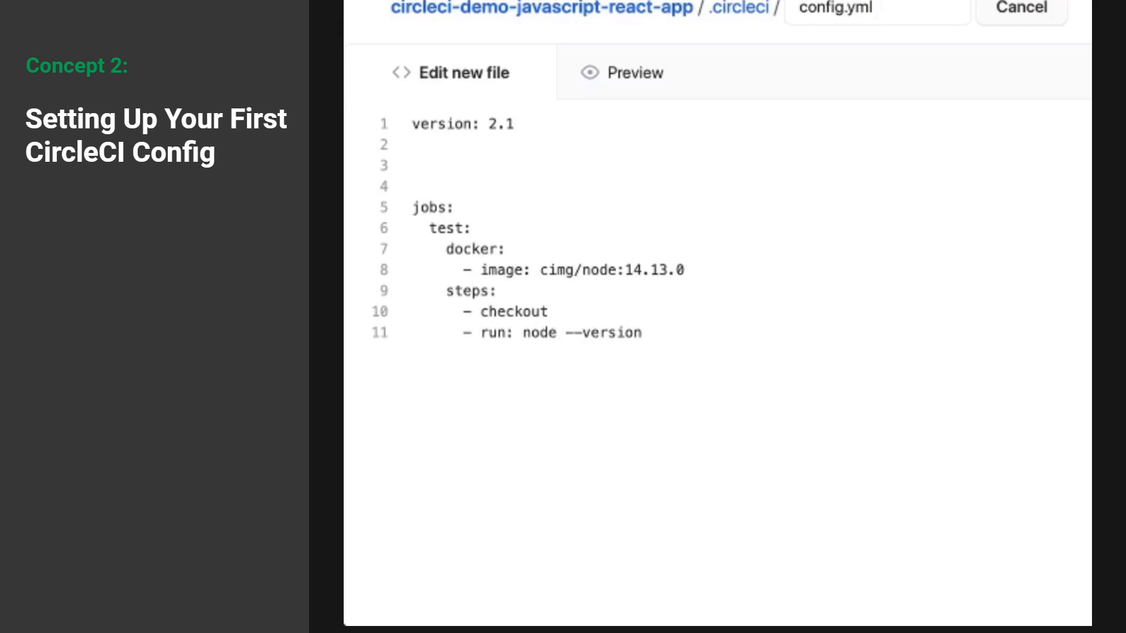
{"action": "type", "text": "w"}
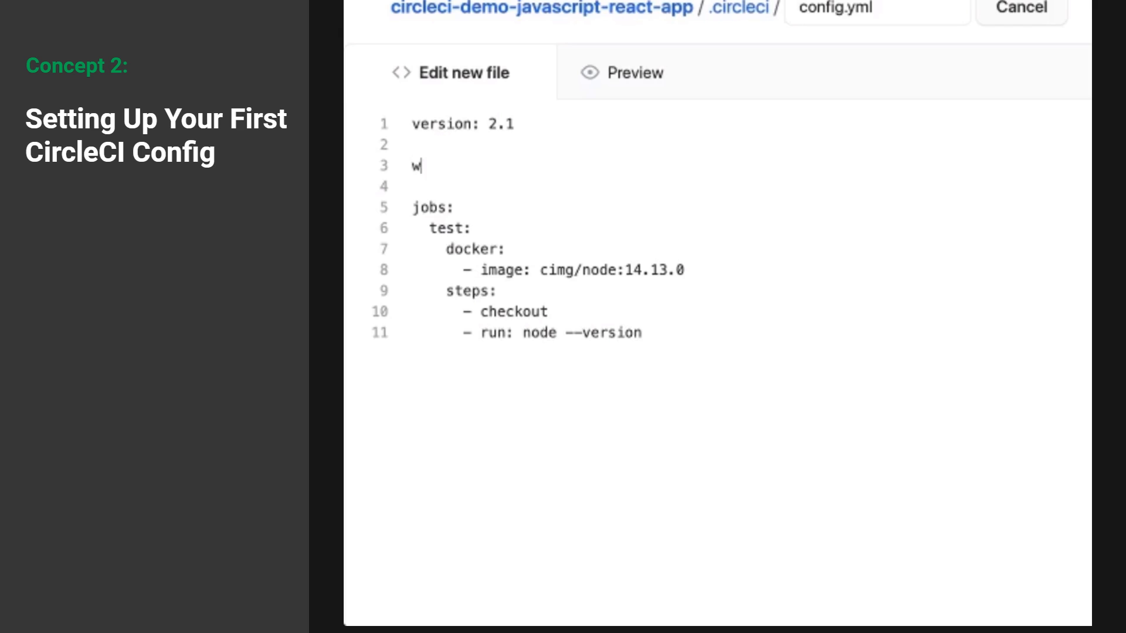
{"action": "type", "text": "orkflow"}
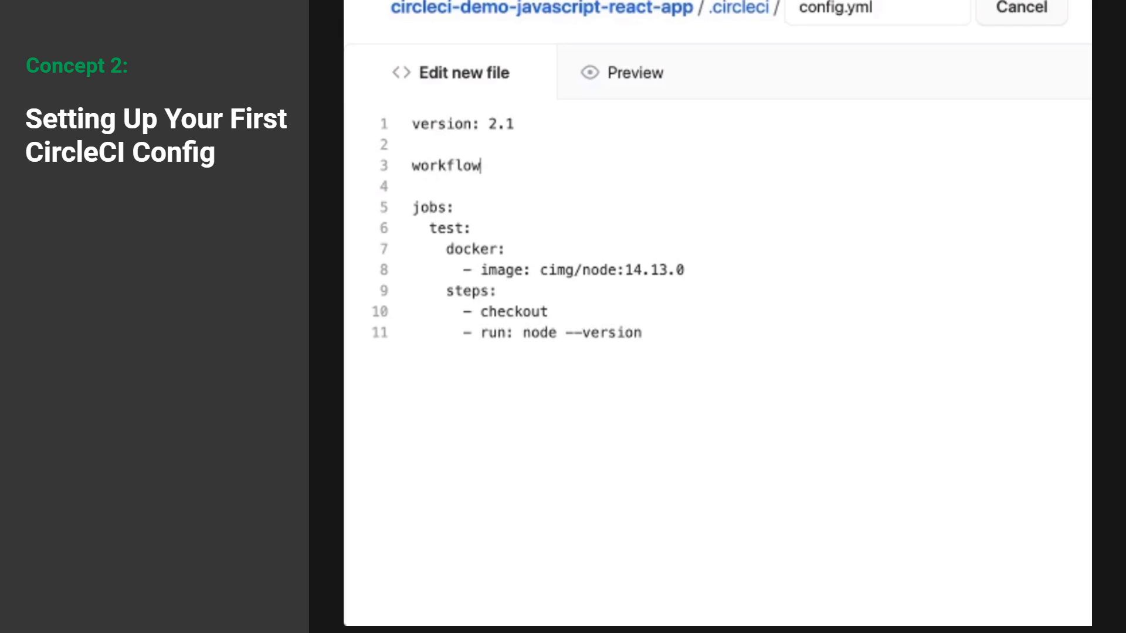
{"action": "type", "text": "s:"}
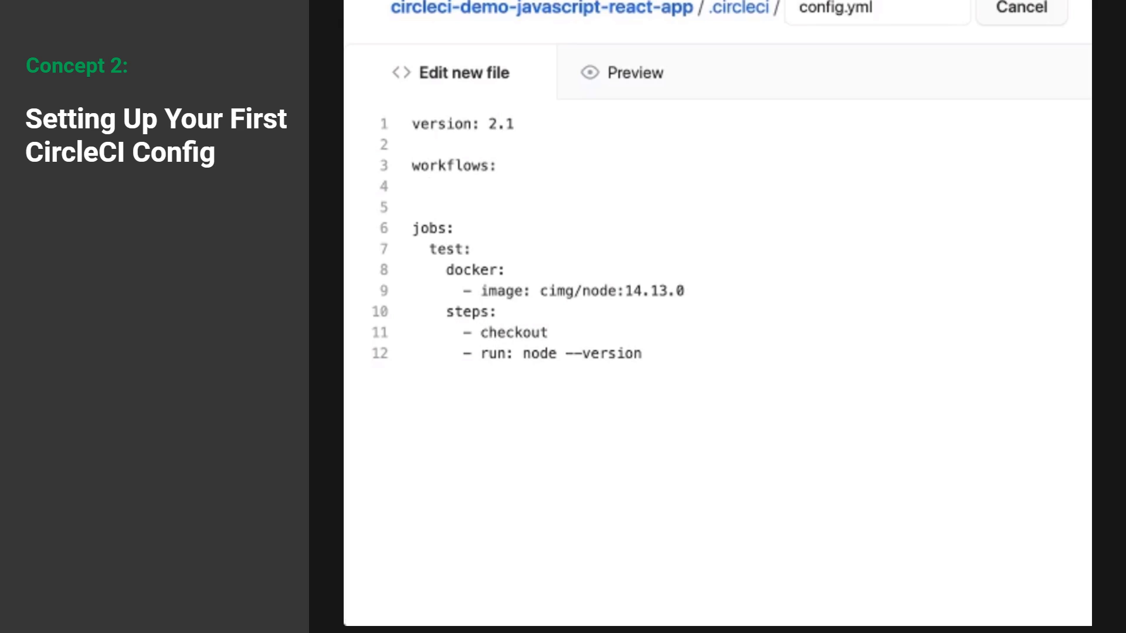
- Define a test-deploy workflow whose jobs list runs the test job
{"action": "type", "text": "test-d"}
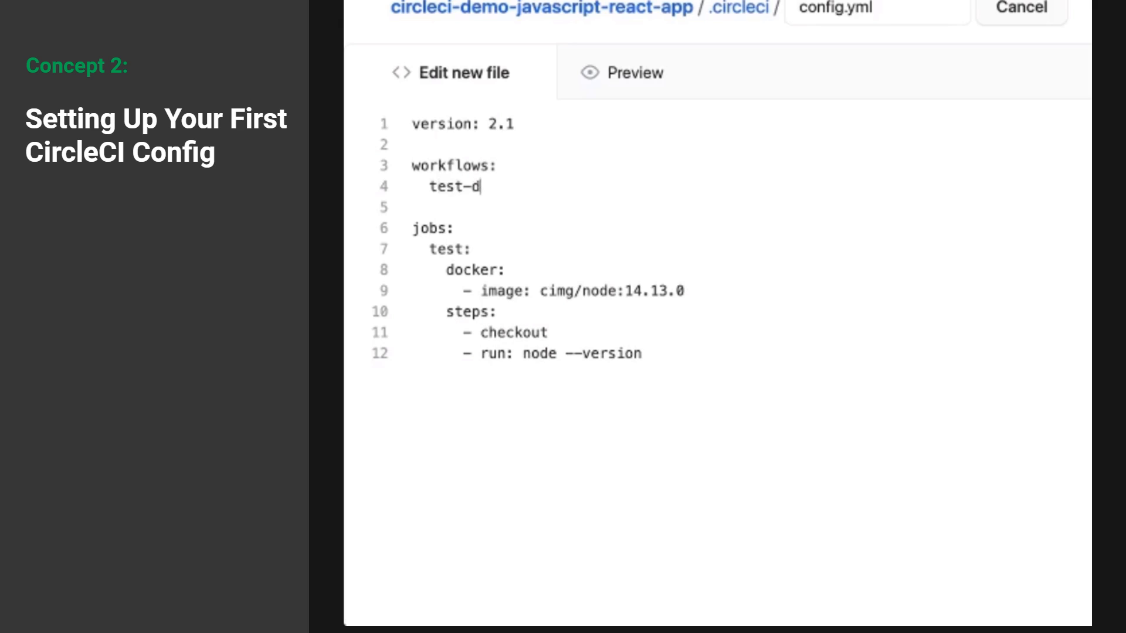
{"action": "type", "text": "eploy:"}
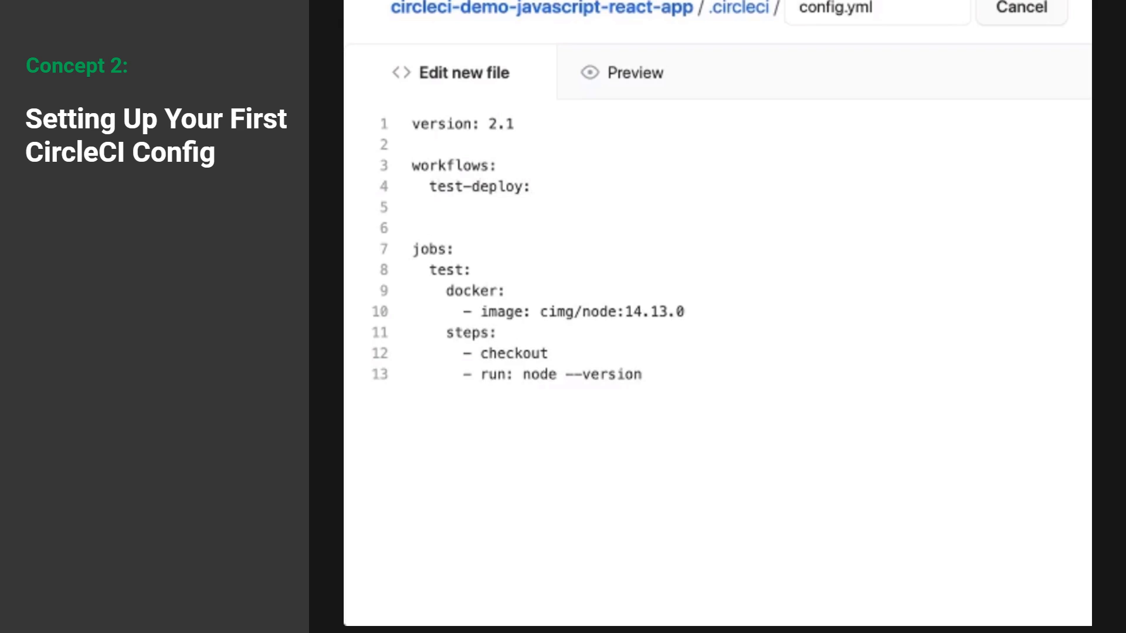
{"action": "type", "text": "jobs:"}
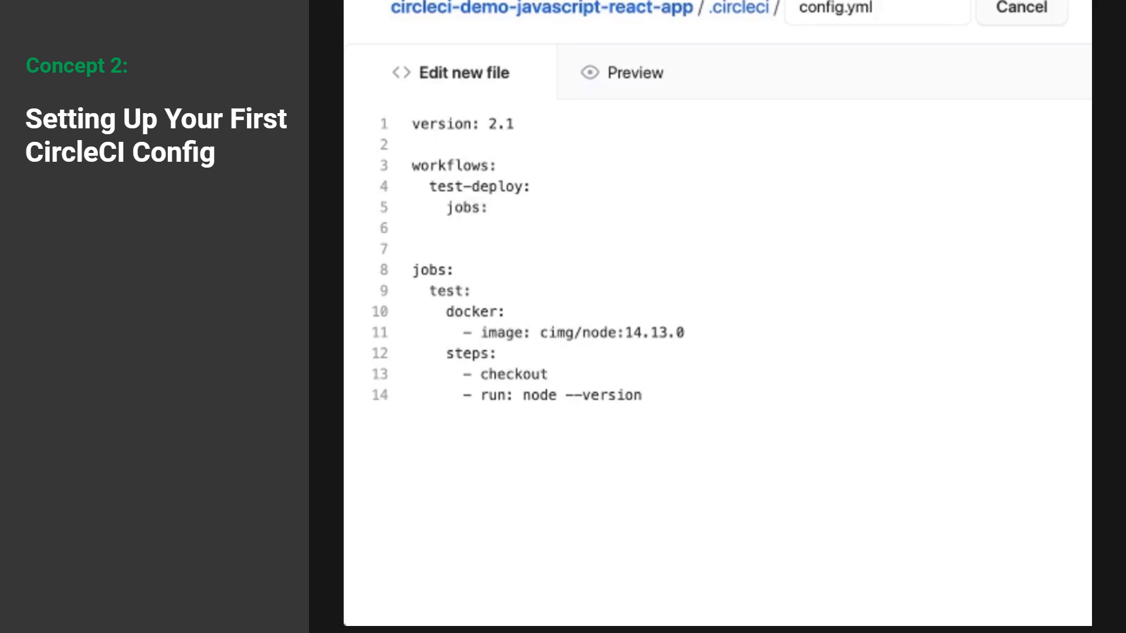
{"action": "type", "text": "- test"}
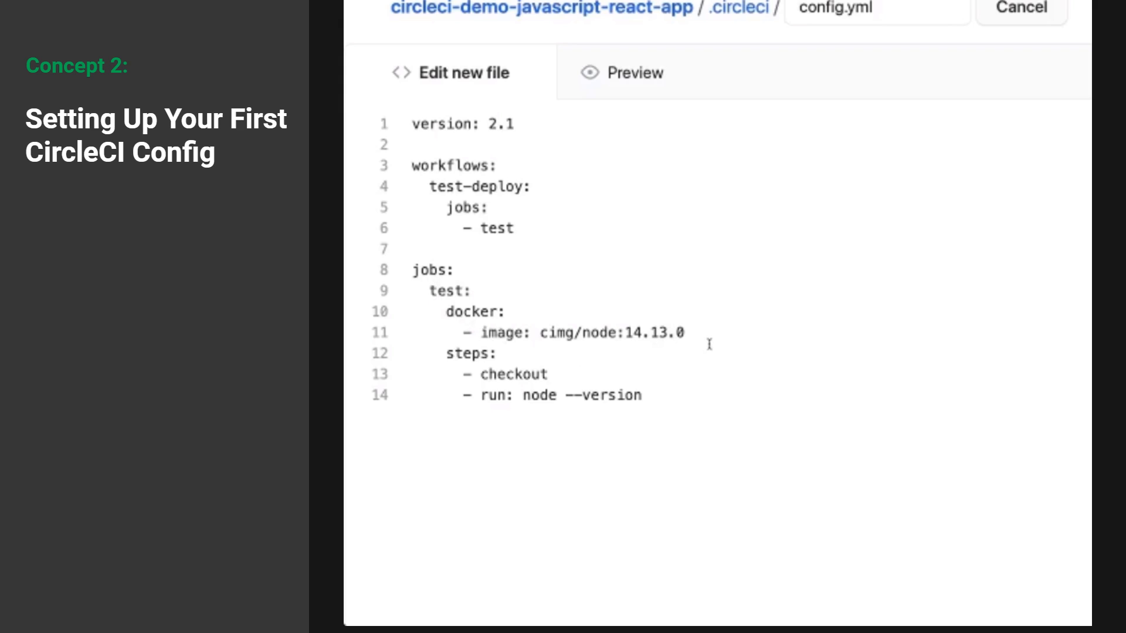
{"action": "mouse_move", "coordinate": [756, 404]}
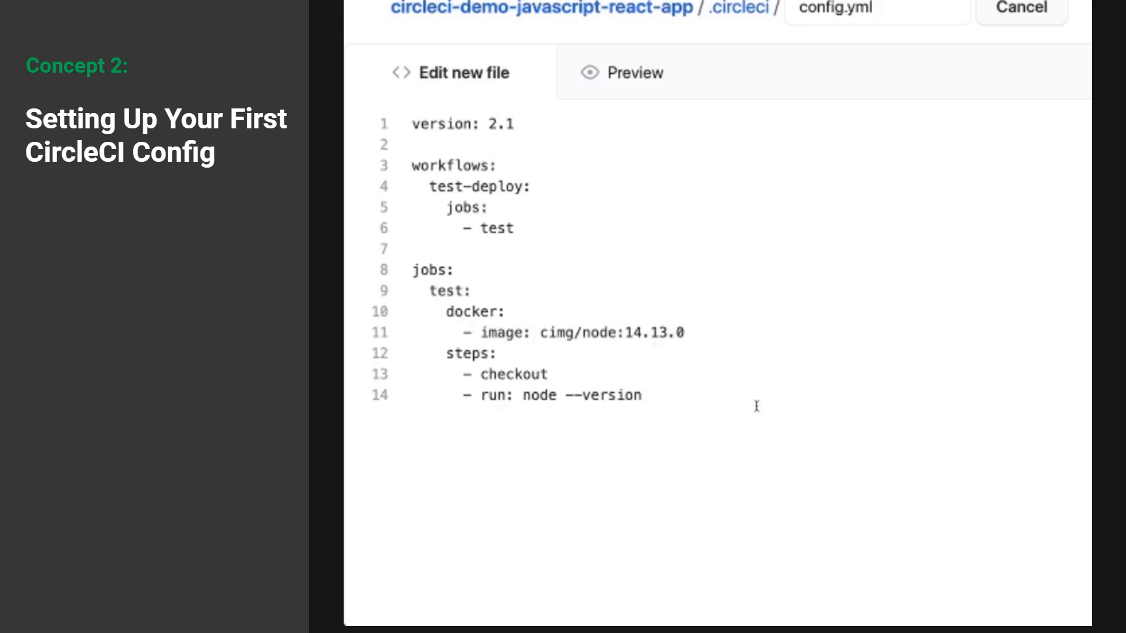
{"action": "mouse_move", "coordinate": [717, 405]}
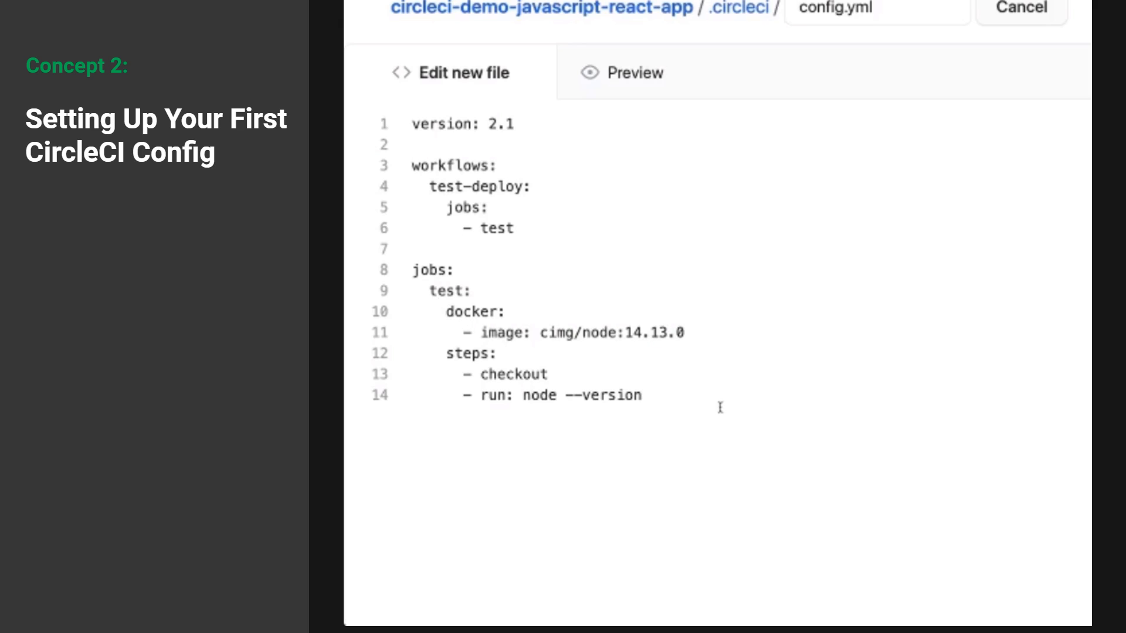
{"action": "mouse_move", "coordinate": [741, 401]}
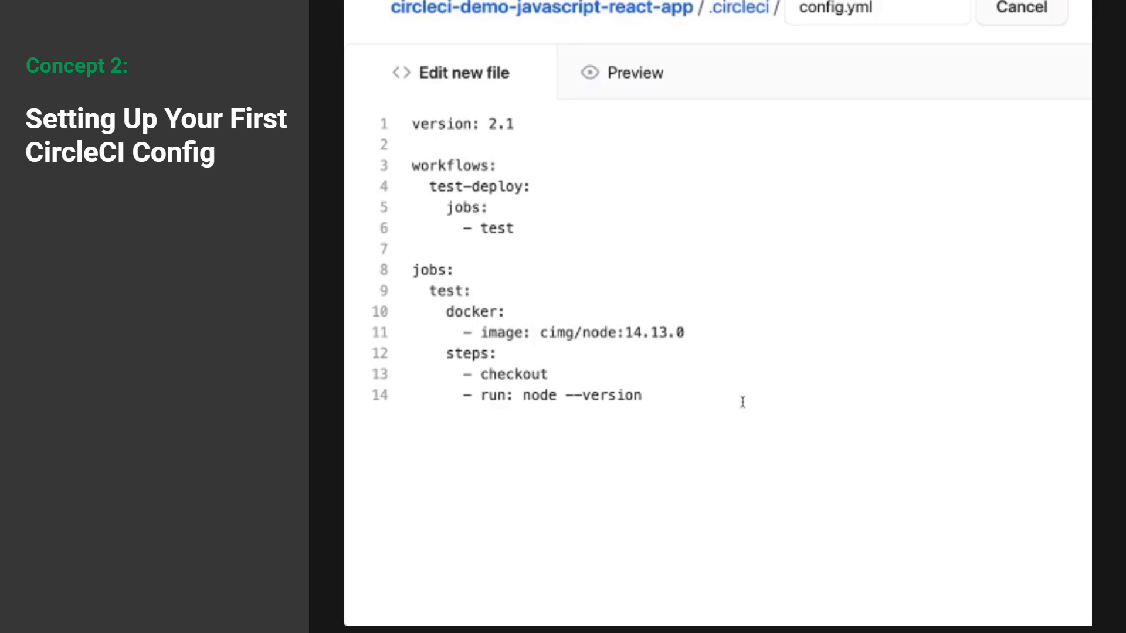
- Commit the new config.yml directly to the master branch
{"action": "scroll", "scroll_direction": "down", "scroll_amount": 3}
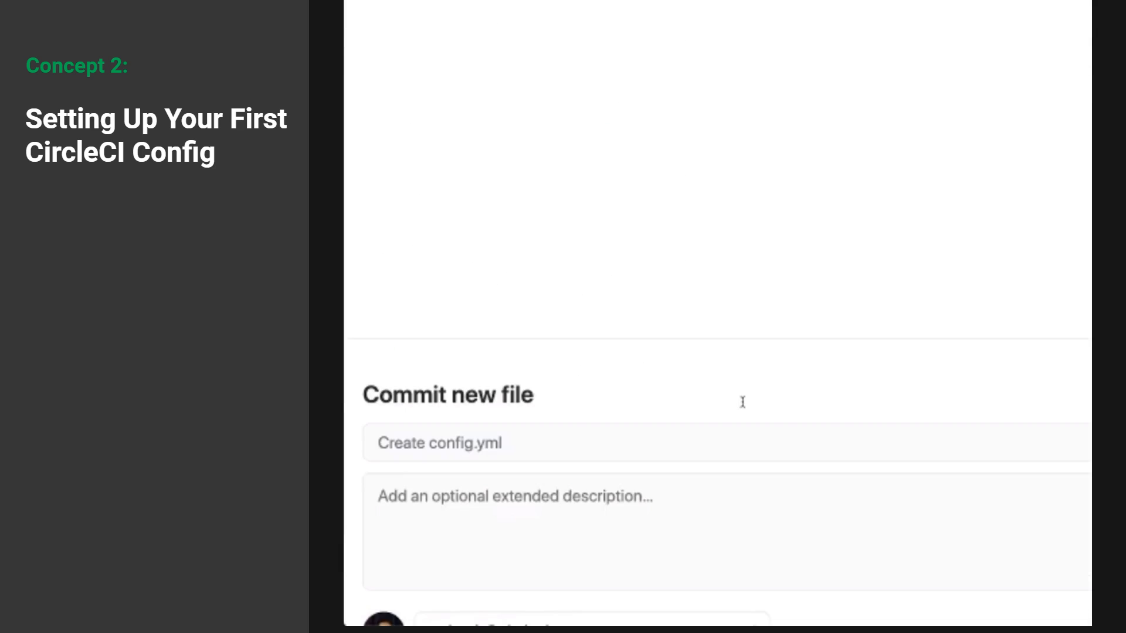
{"action": "mouse_move", "coordinate": [743, 406]}
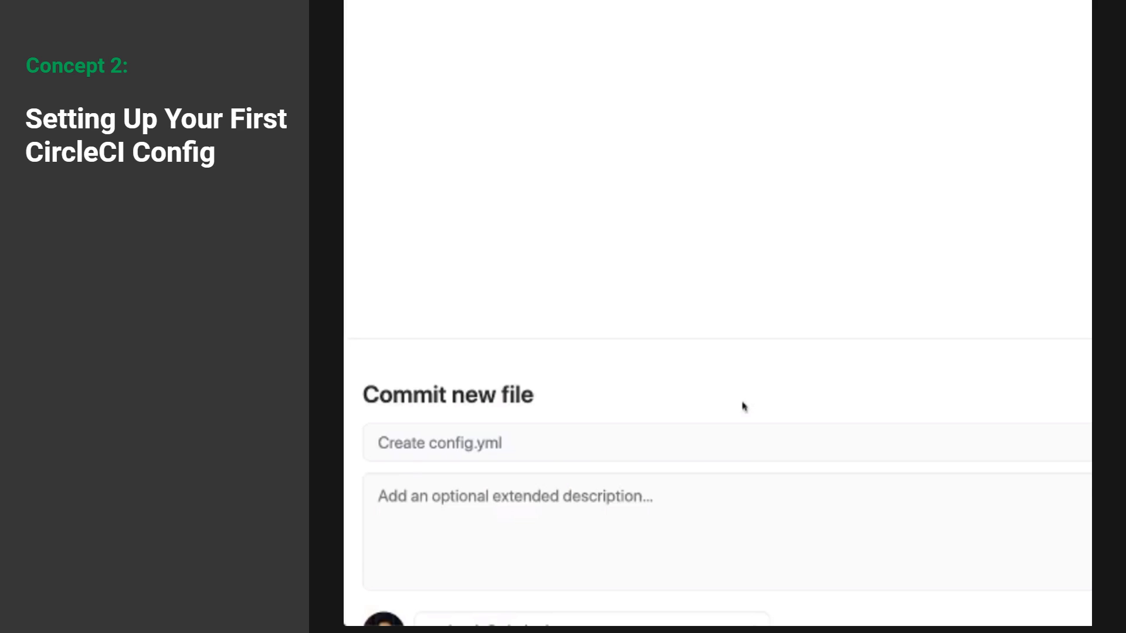
{"action": "scroll", "scroll_direction": "down", "scroll_amount": 3}
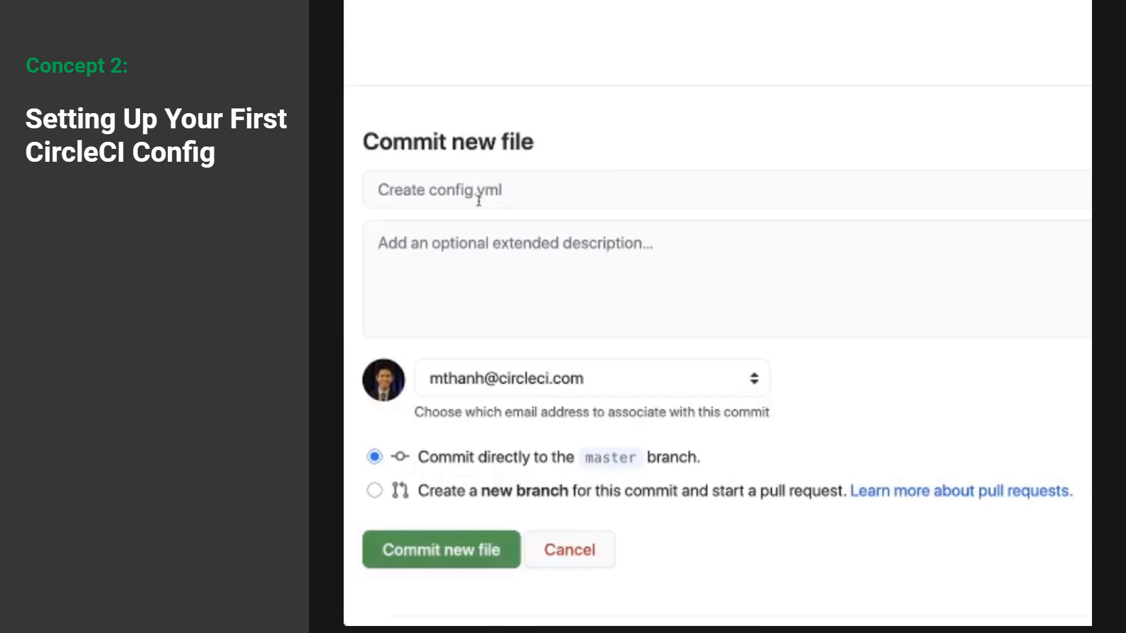
{"action": "left_click", "coordinate": [441, 550]}
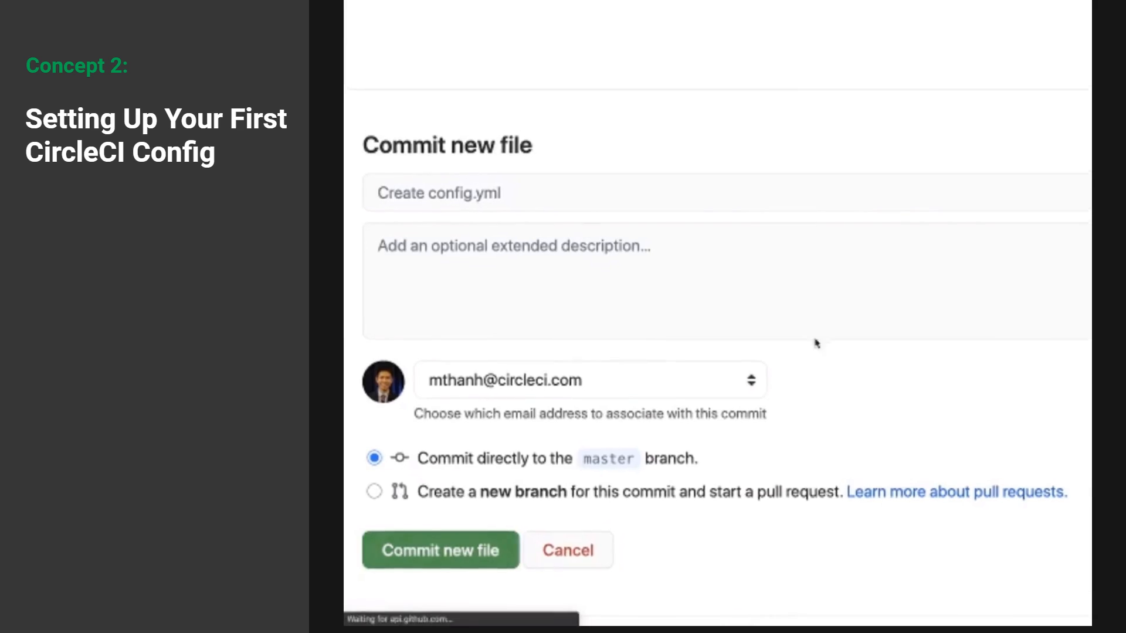
{"action": "left_click", "coordinate": [440, 550]}
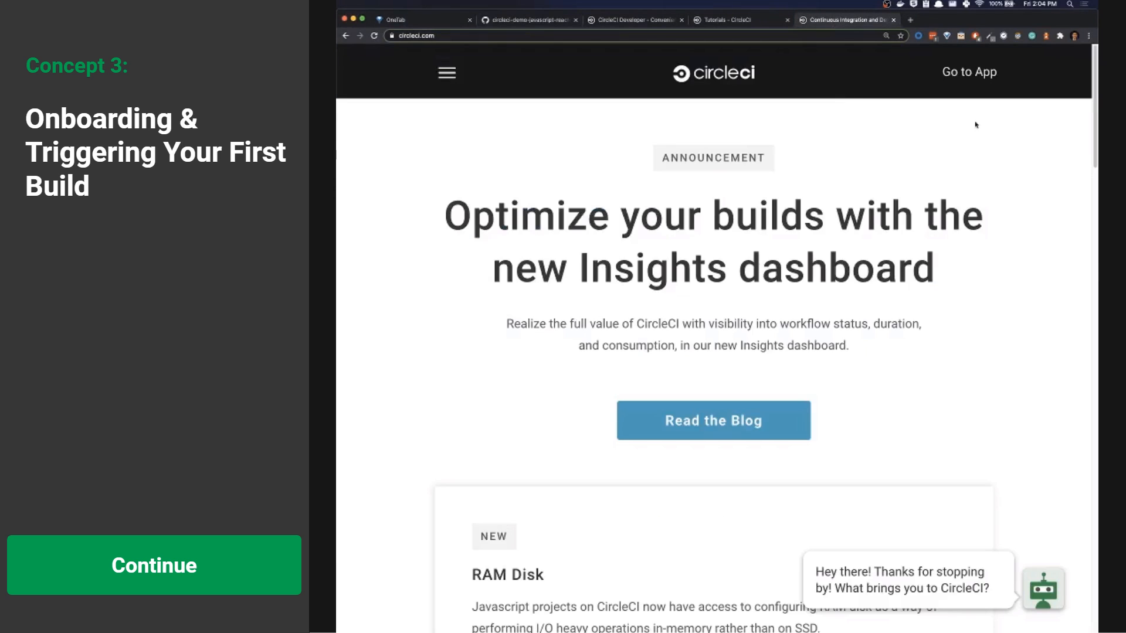
{"action": "mouse_move", "coordinate": [969, 137]}
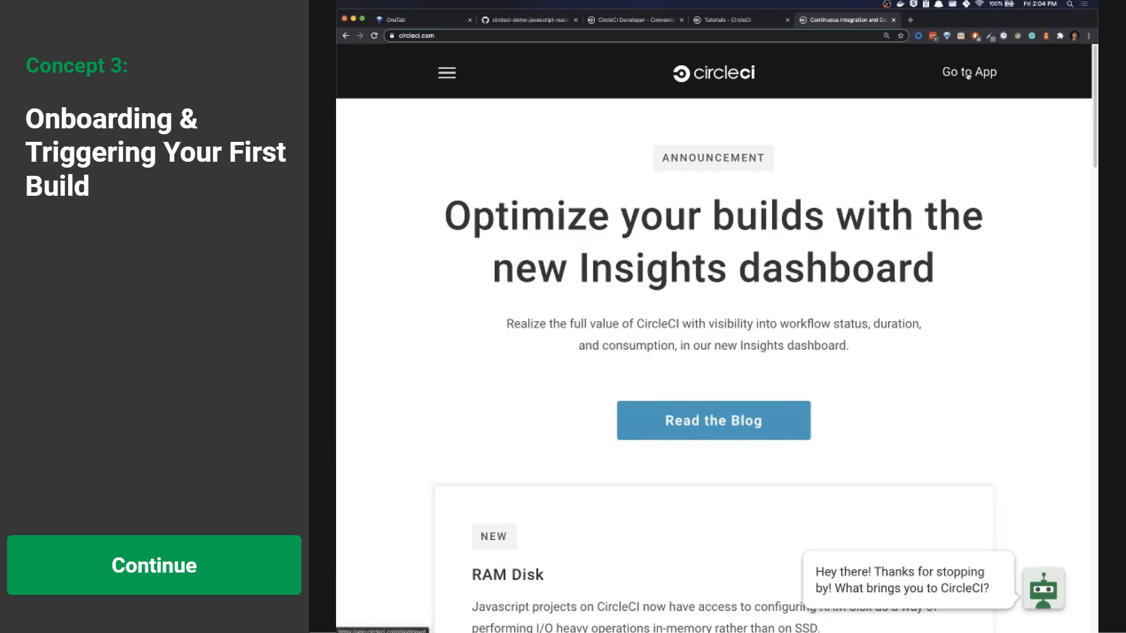
- Go from circleci.com to the app's Pipelines dashboard listing circleci-demo builds
{"action": "left_click", "coordinate": [968, 73]}
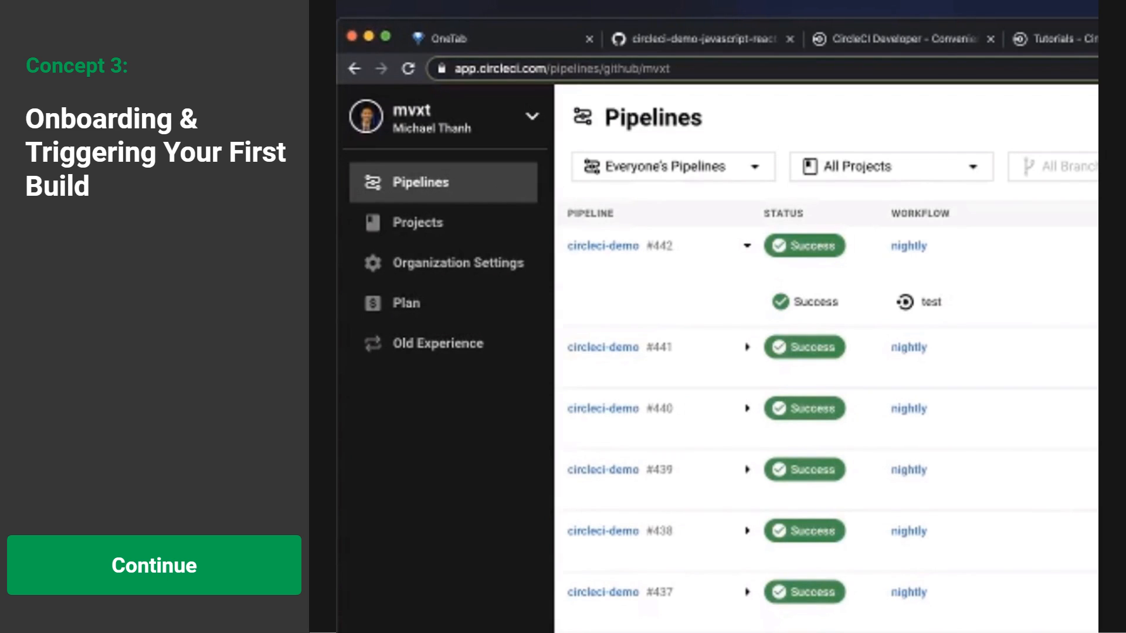
{"action": "mouse_move", "coordinate": [457, 239]}
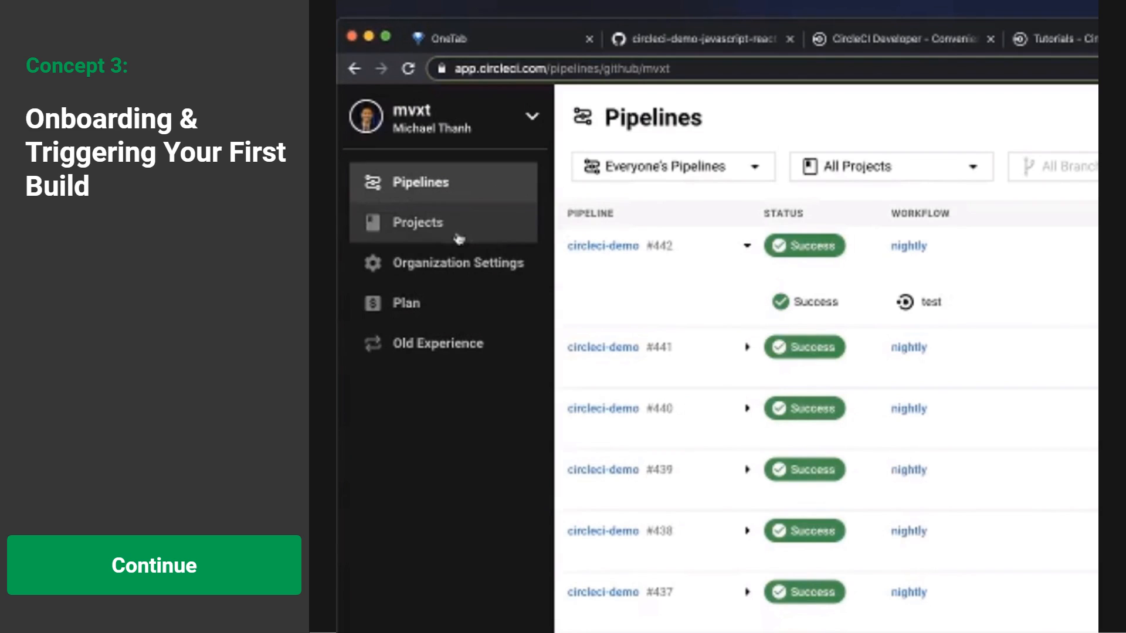
- Show the Projects page listing circleci-demo-javascript-react-app to set up
{"action": "left_click", "coordinate": [418, 223]}
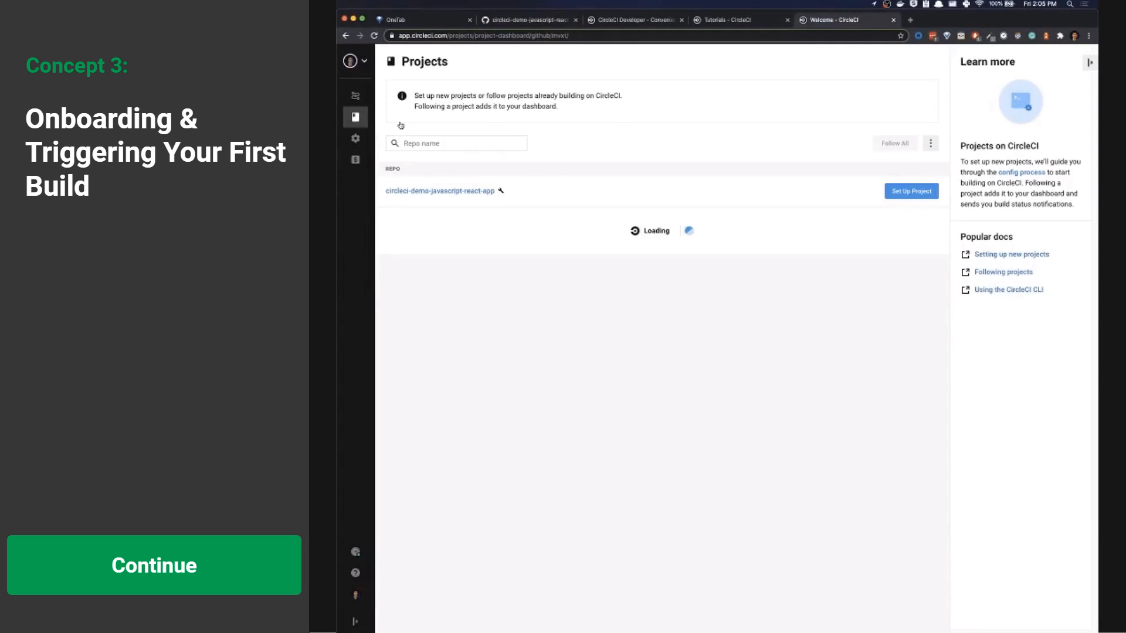
{"action": "mouse_move", "coordinate": [509, 205]}
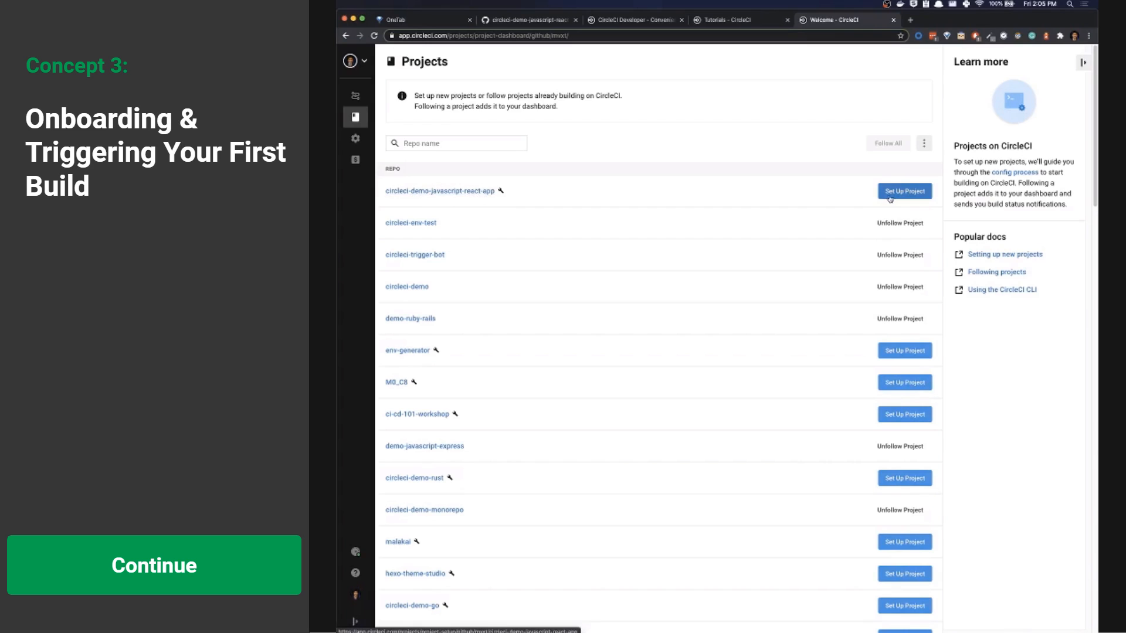
- Set up circleci-demo-javascript-react-app using the config already in the repository
{"action": "left_click", "coordinate": [903, 191]}
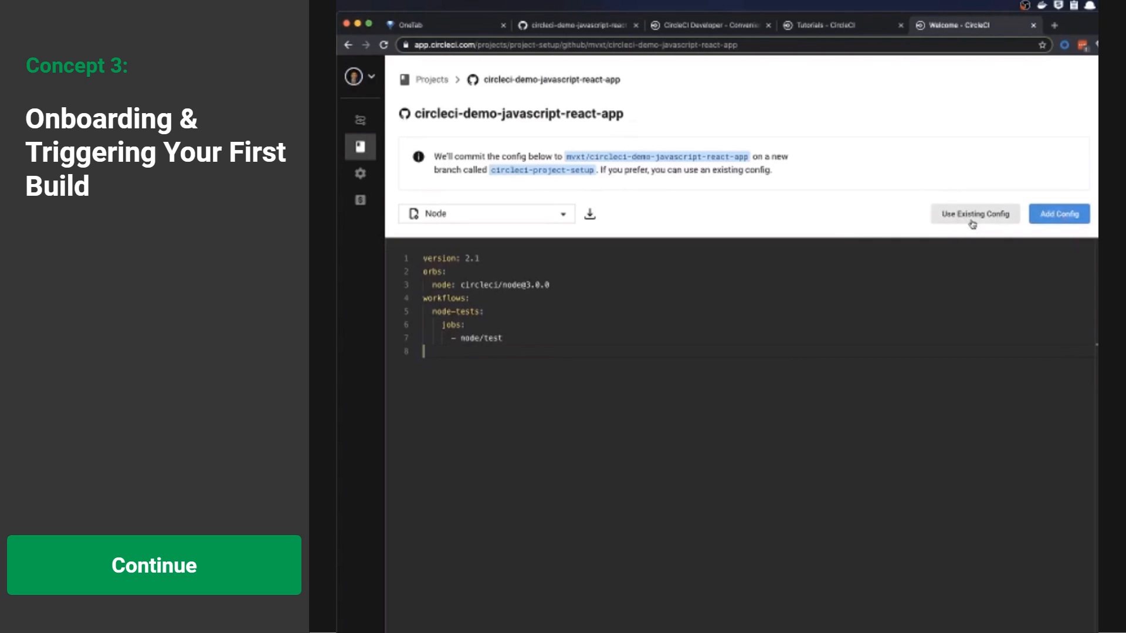
{"action": "mouse_move", "coordinate": [740, 310]}
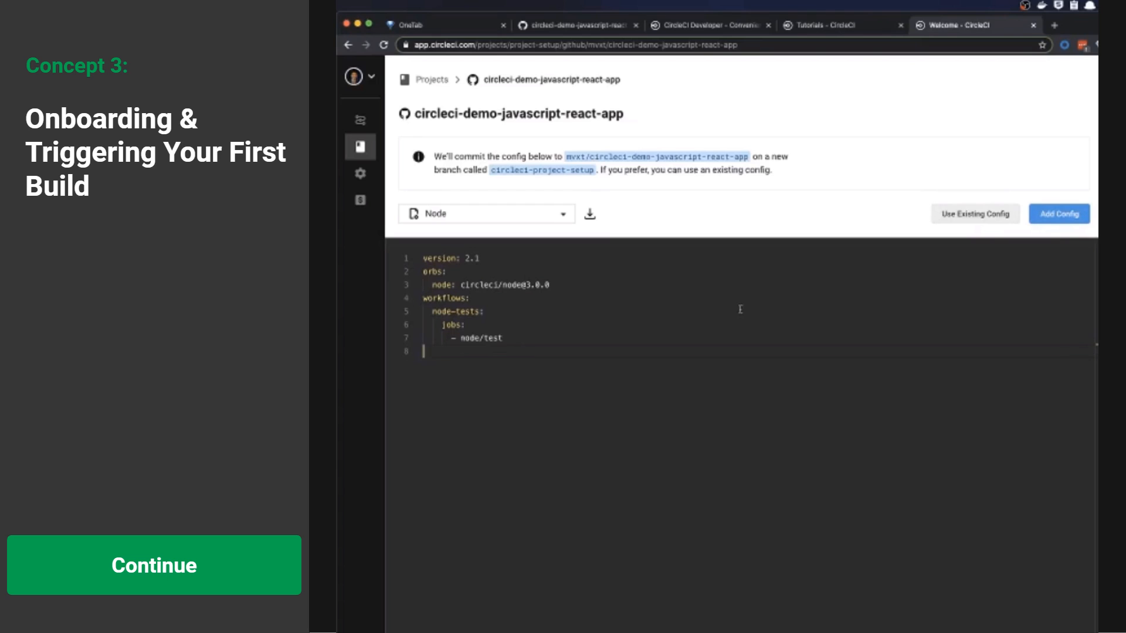
{"action": "mouse_move", "coordinate": [457, 573]}
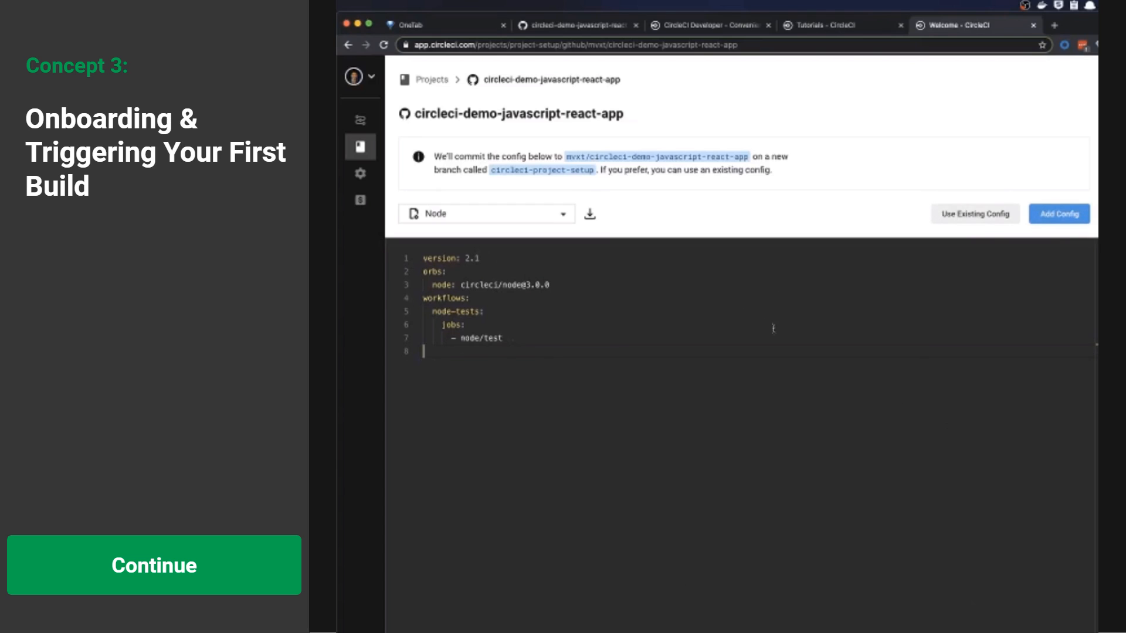
{"action": "left_click", "coordinate": [486, 213]}
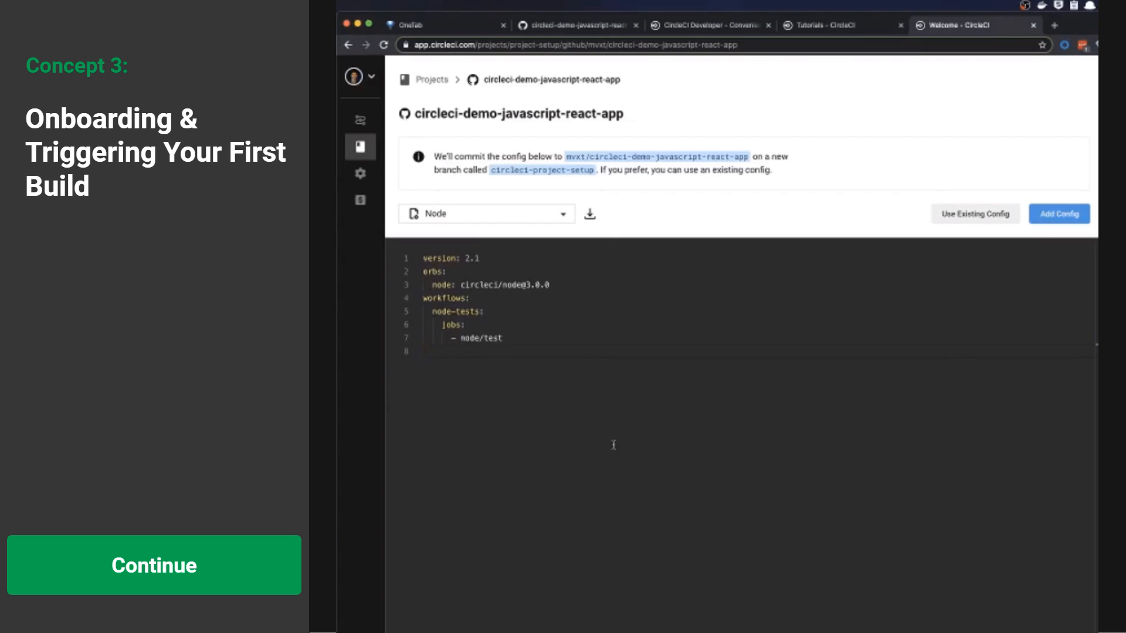
{"action": "mouse_move", "coordinate": [966, 220]}
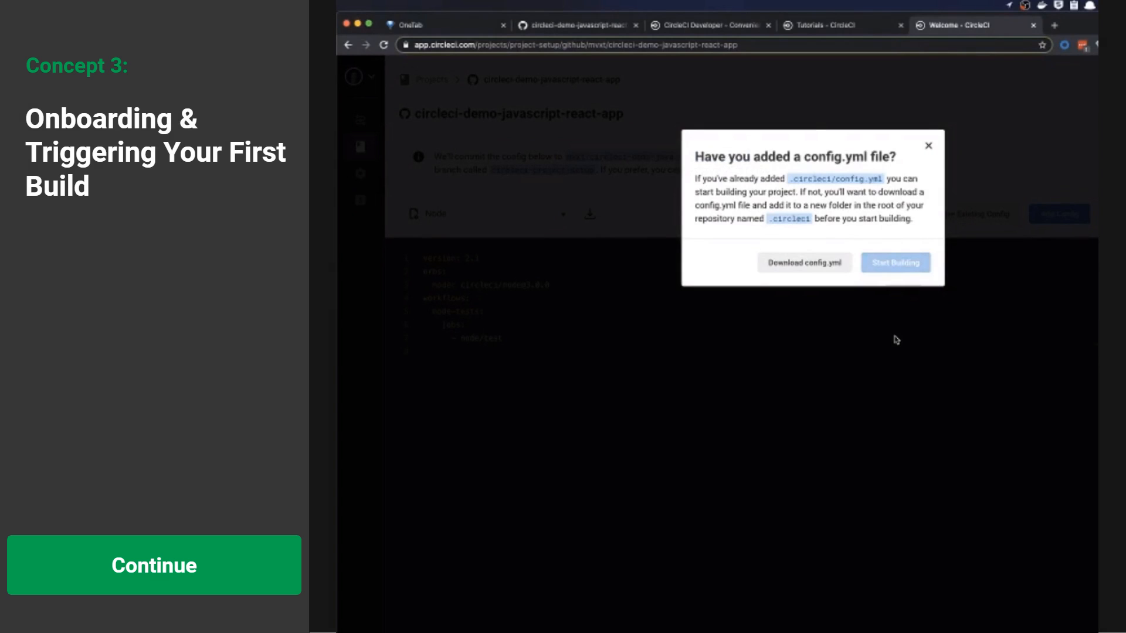
- Start building, launching the first pipeline with its test-deploy workflow
{"action": "left_click", "coordinate": [895, 263]}
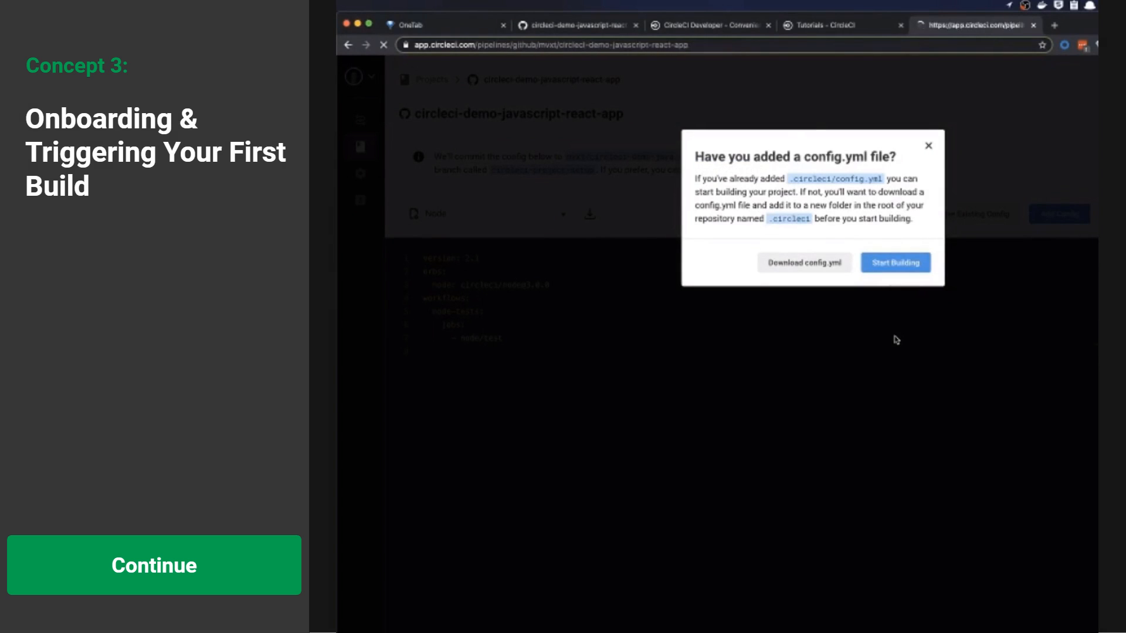
{"action": "left_click", "coordinate": [896, 263]}
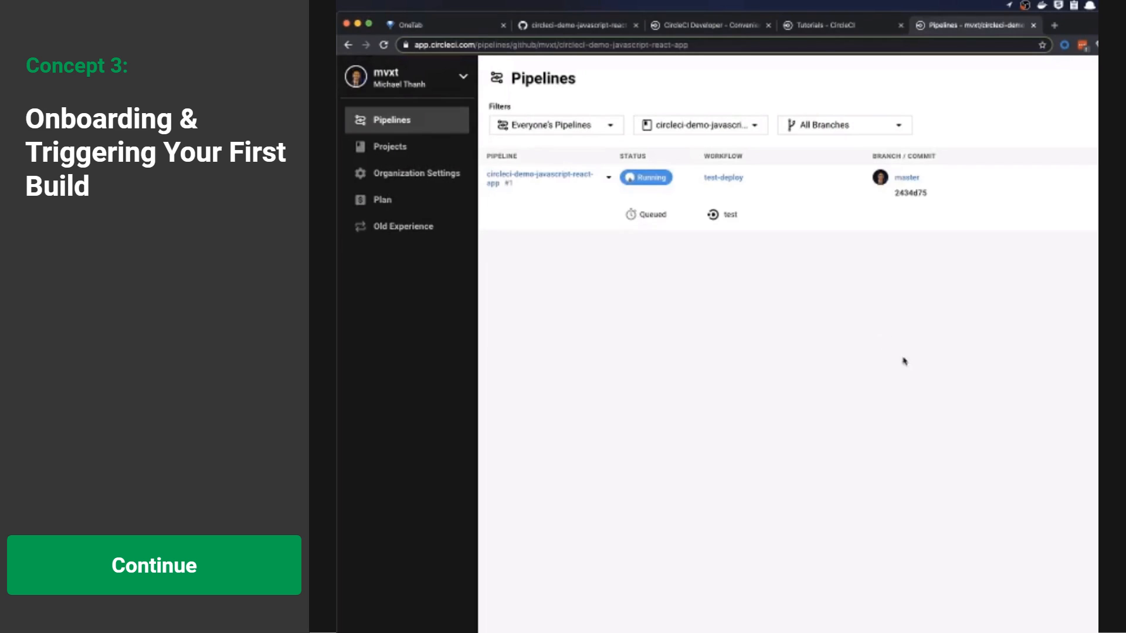
{"action": "mouse_move", "coordinate": [752, 257]}
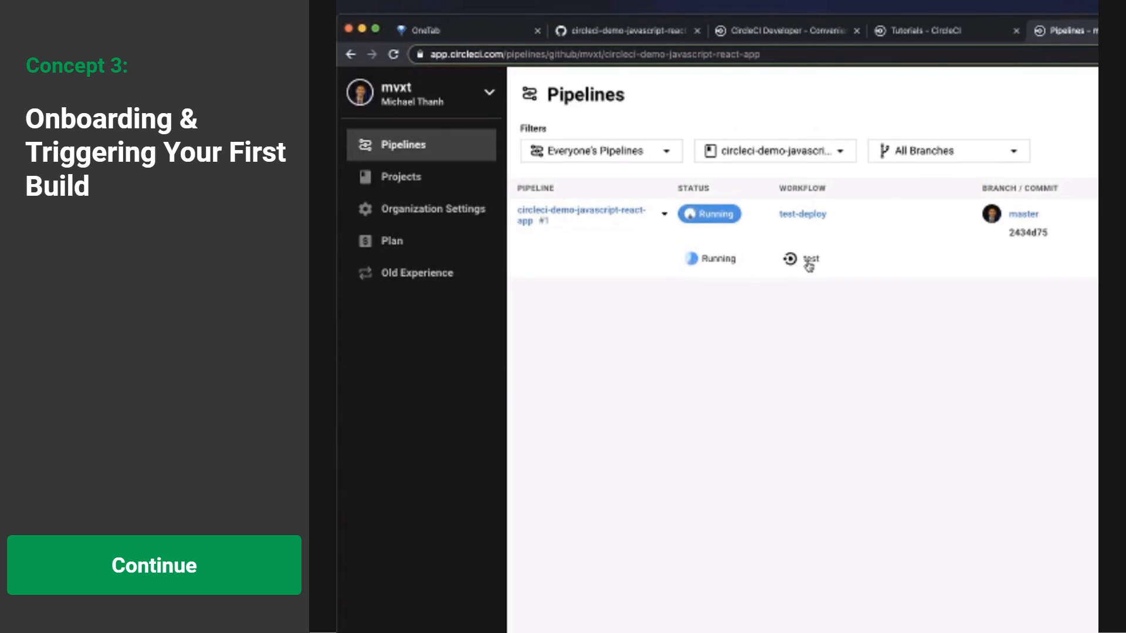
- View the test job's node --version output showing v14.13.0 and exit code 0
{"action": "left_click", "coordinate": [810, 259]}
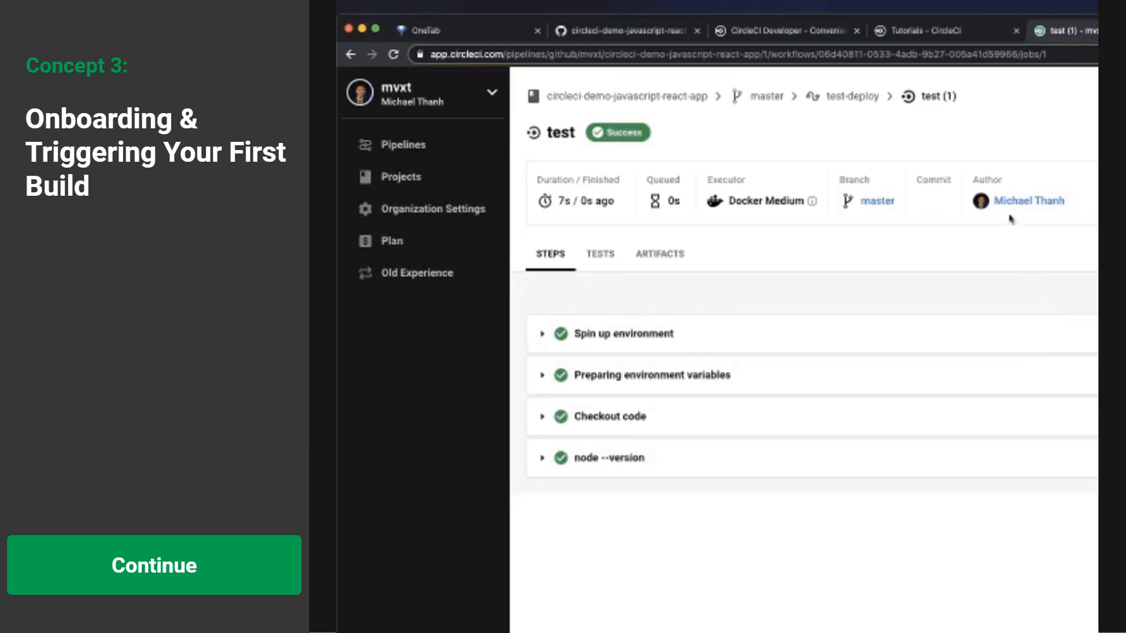
{"action": "mouse_move", "coordinate": [750, 177]}
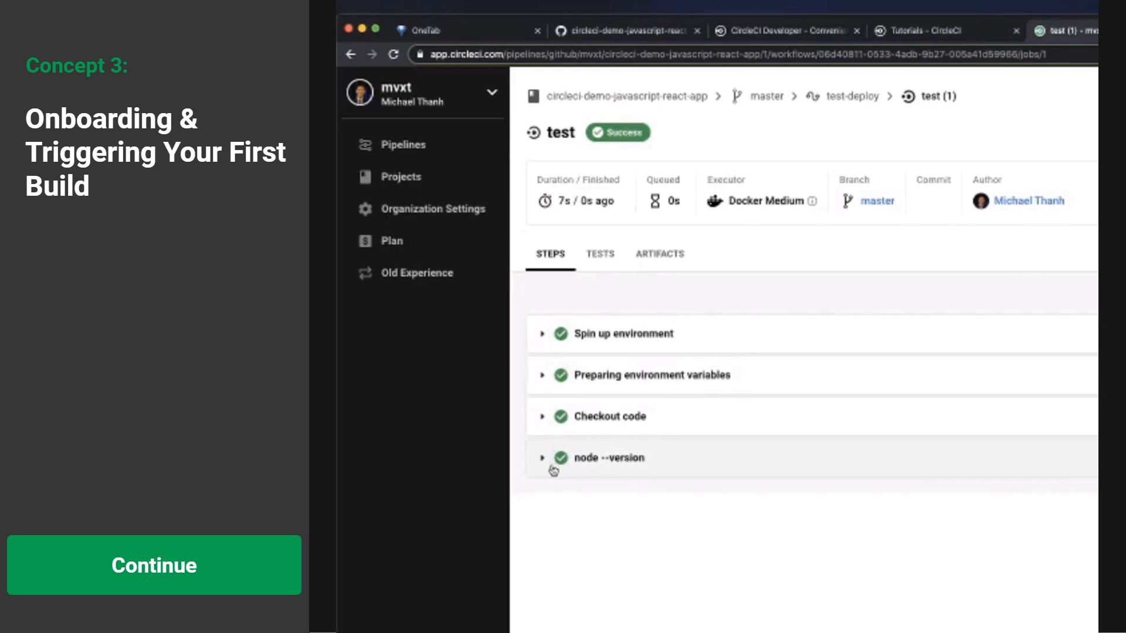
{"action": "left_click", "coordinate": [608, 458]}
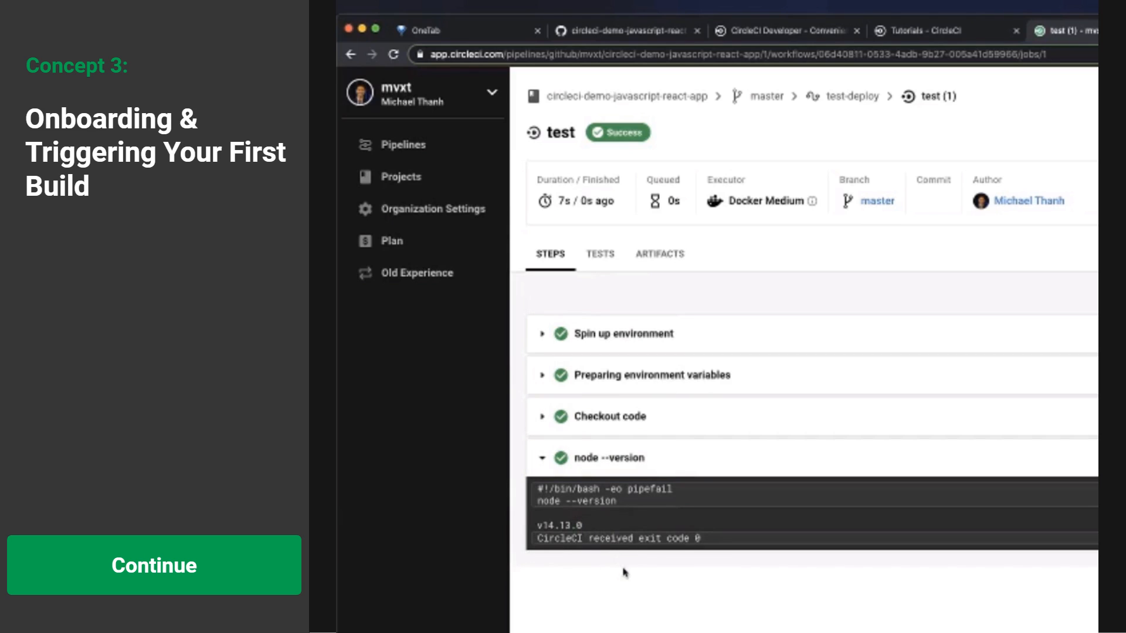
{"action": "mouse_move", "coordinate": [759, 555]}
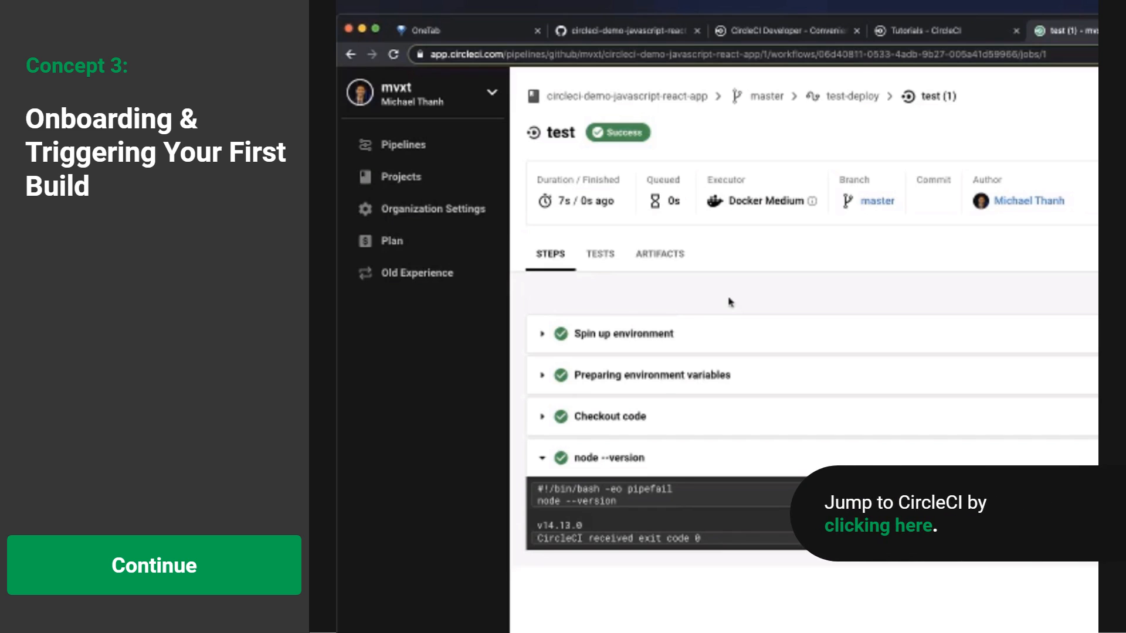
{"action": "left_click", "coordinate": [153, 565]}
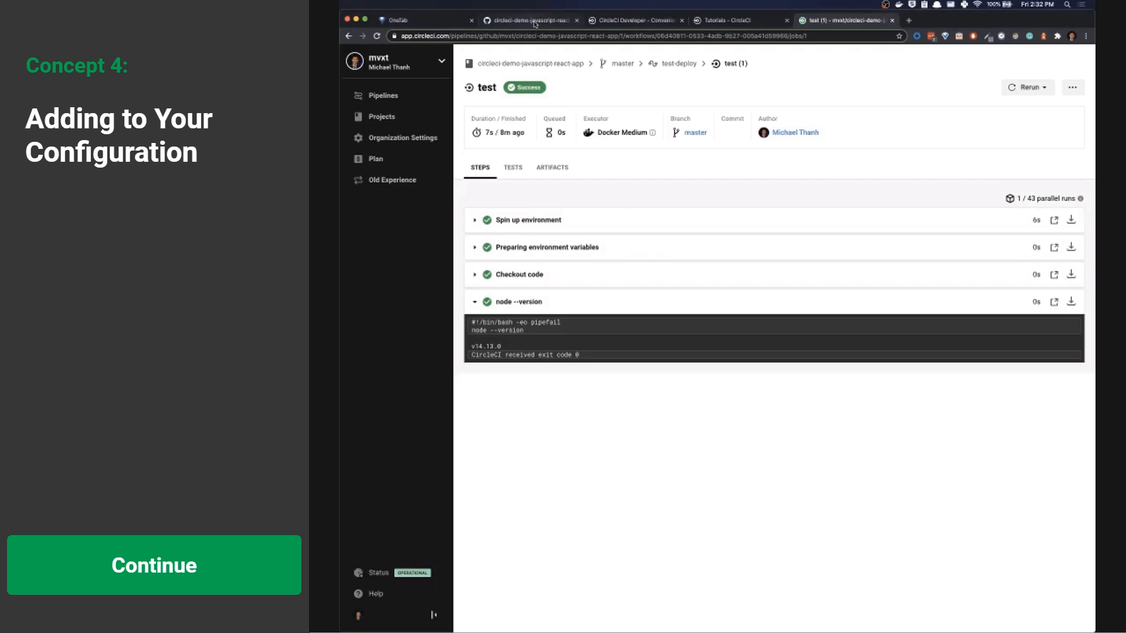
{"action": "mouse_move", "coordinate": [534, 21]}
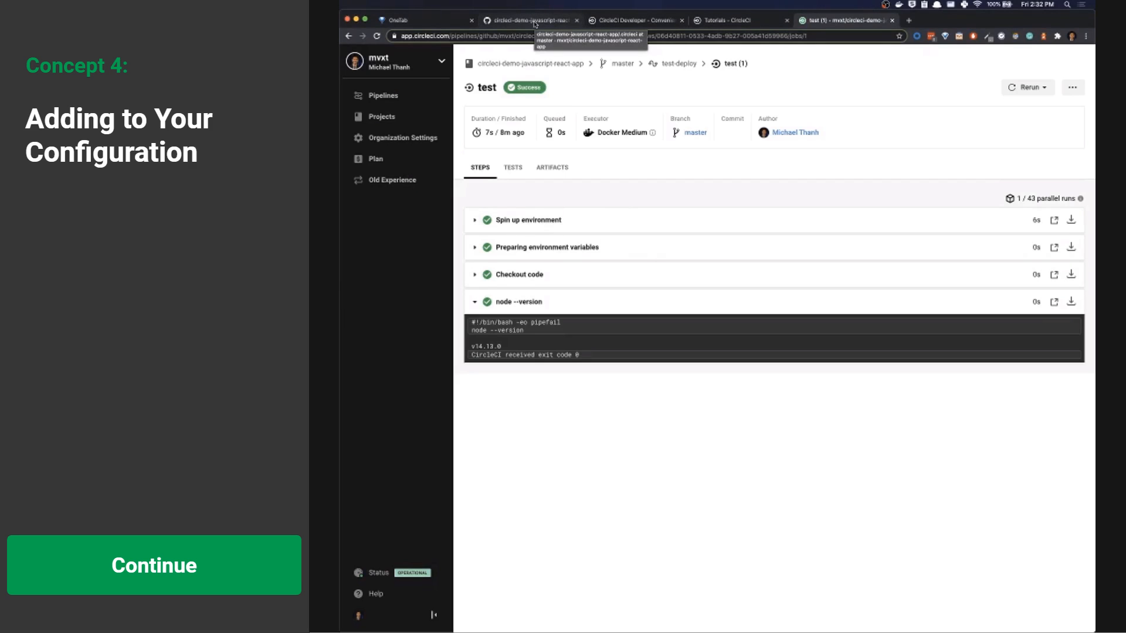
- View the committed 14-line config.yml in the repository's .circleci folder on GitHub
{"action": "left_click", "coordinate": [530, 20]}
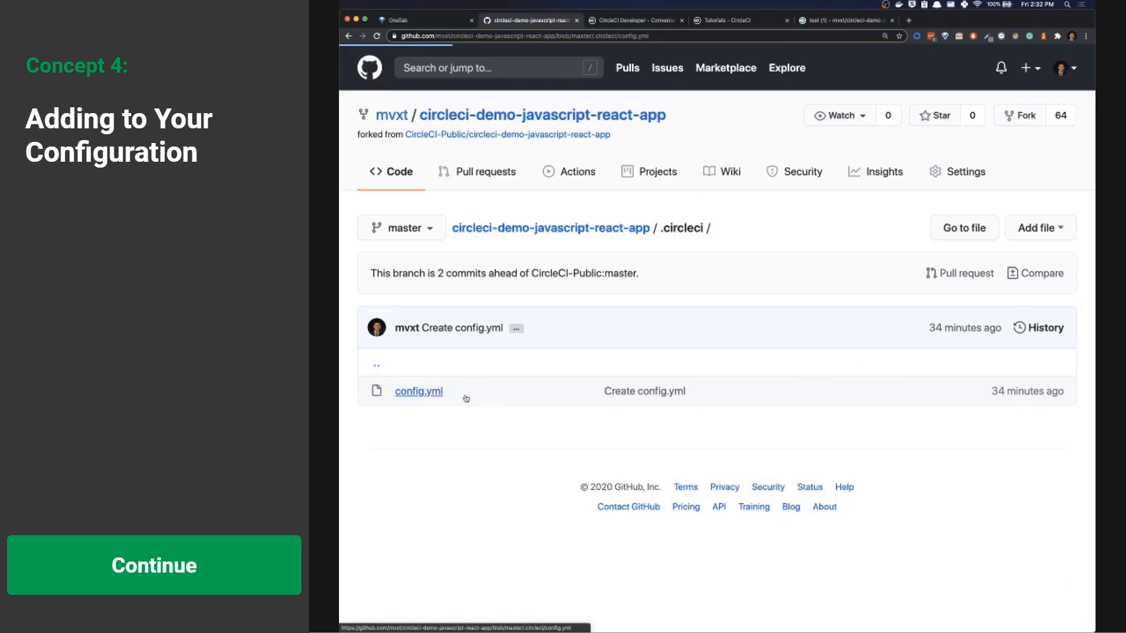
{"action": "left_click", "coordinate": [417, 391]}
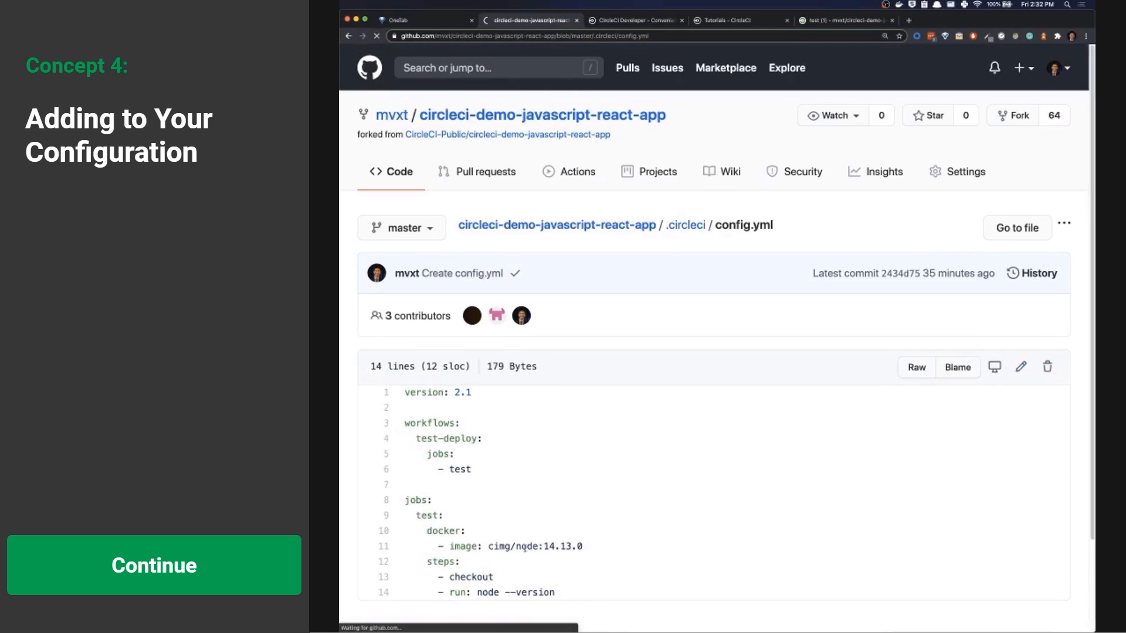
- Add an Install dependencies run step with command npm install to config.yml
{"action": "left_click", "coordinate": [1020, 367]}
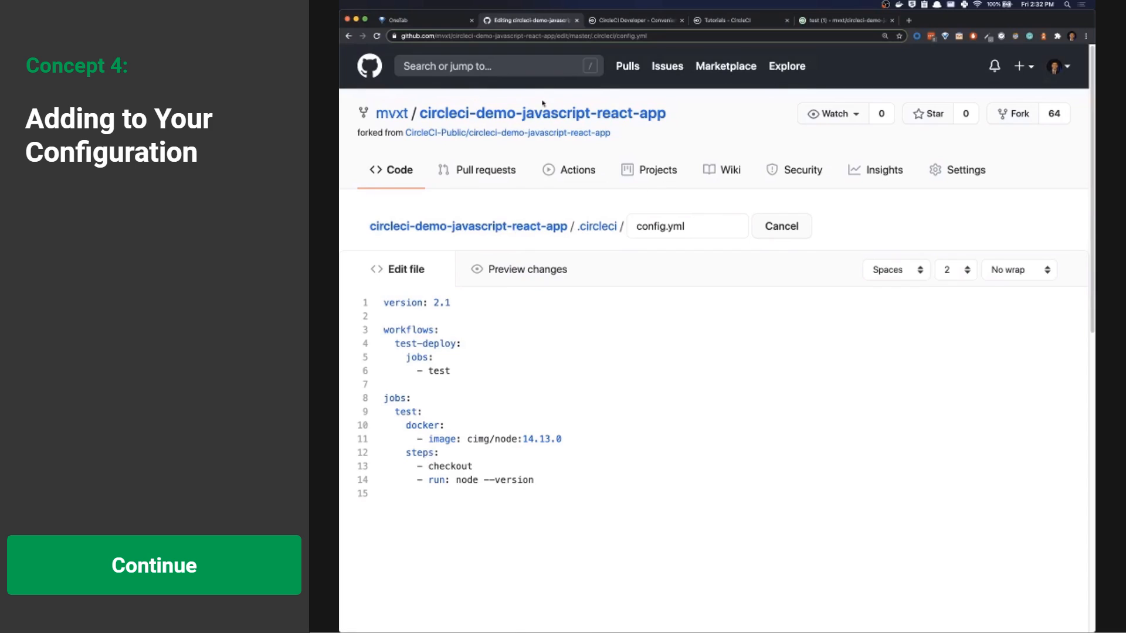
{"action": "mouse_move", "coordinate": [558, 456]}
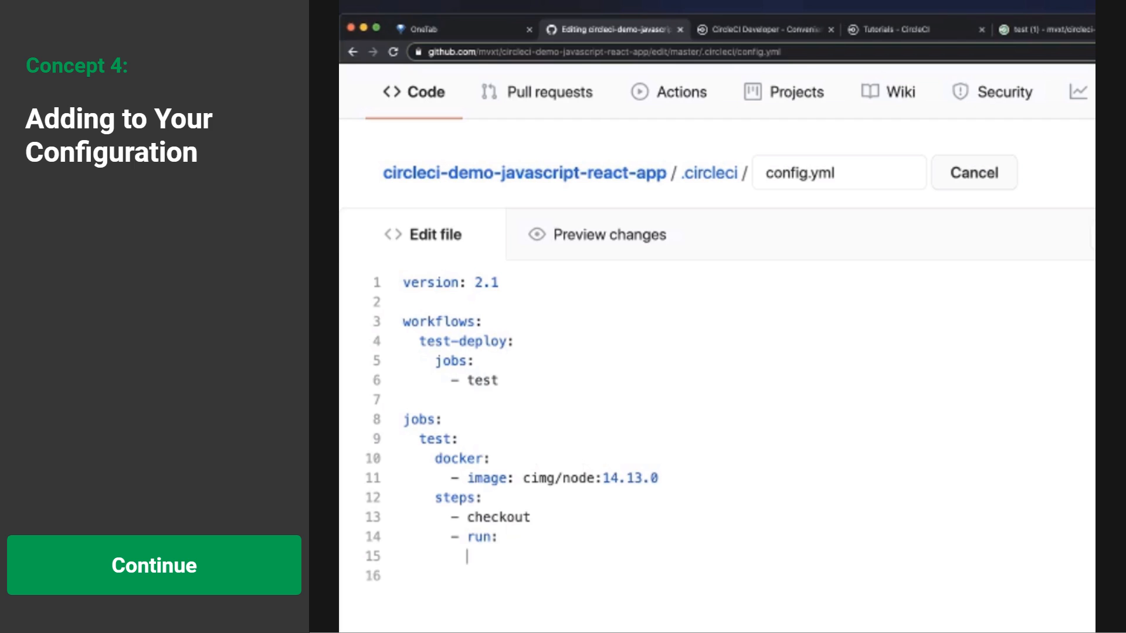
{"action": "type", "text": "name"}
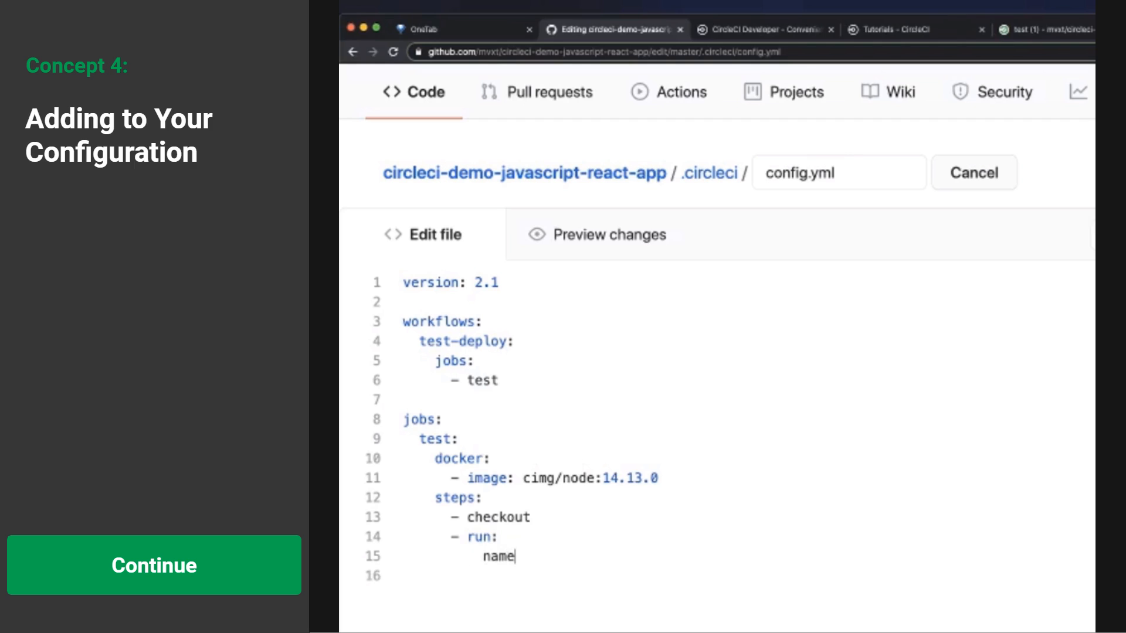
{"action": "type", "text": ": Install depen"}
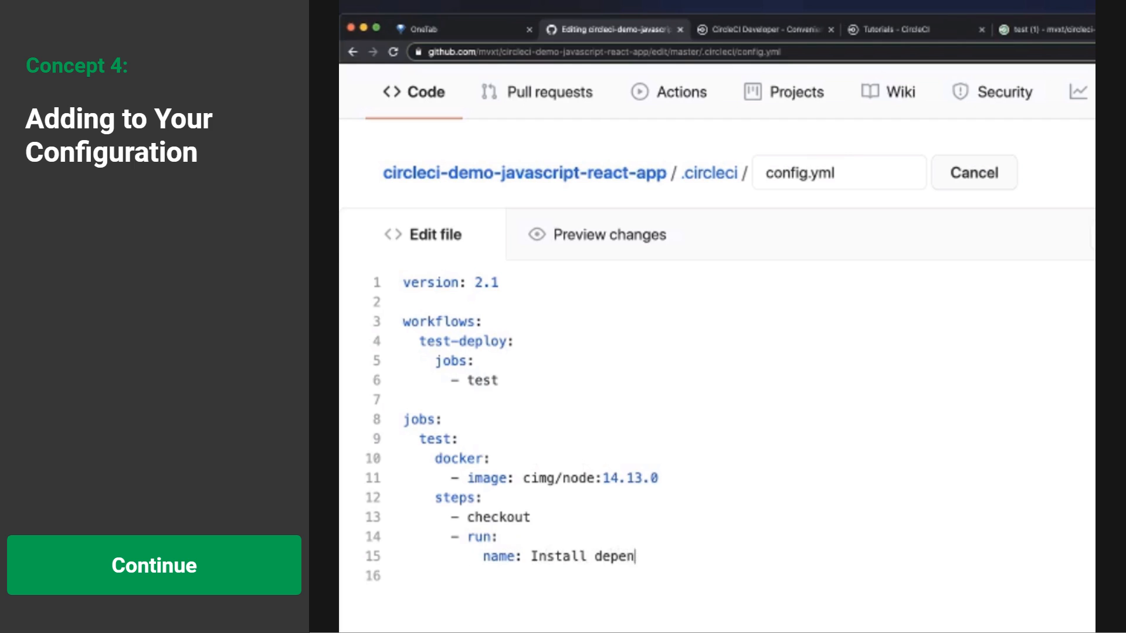
{"action": "type", "text": "dencies"}
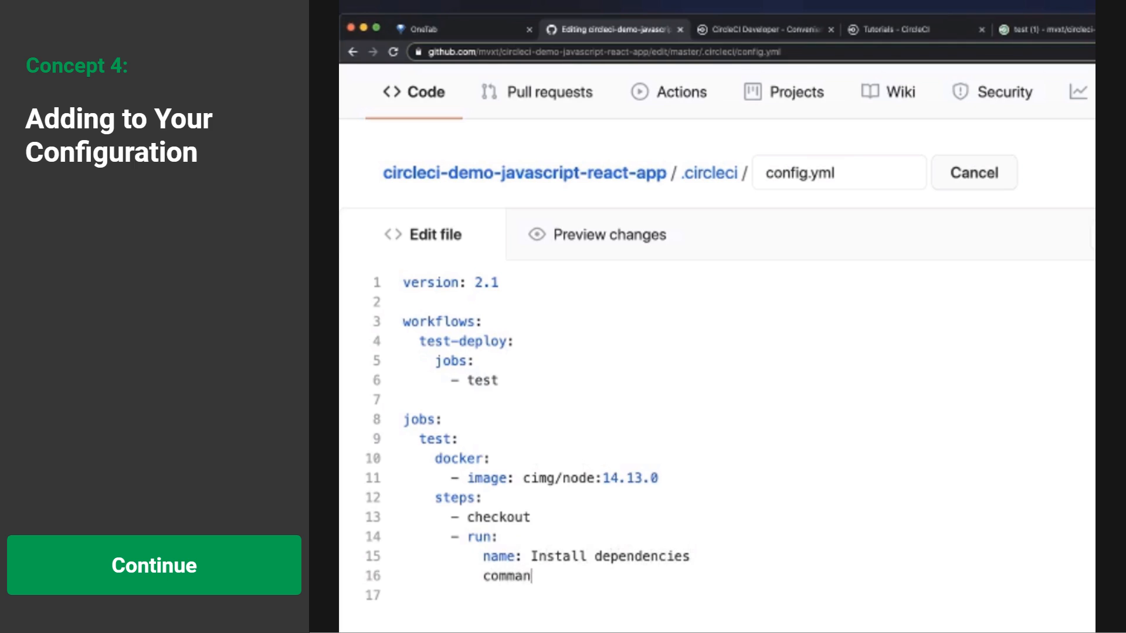
{"action": "type", "text": "d:"}
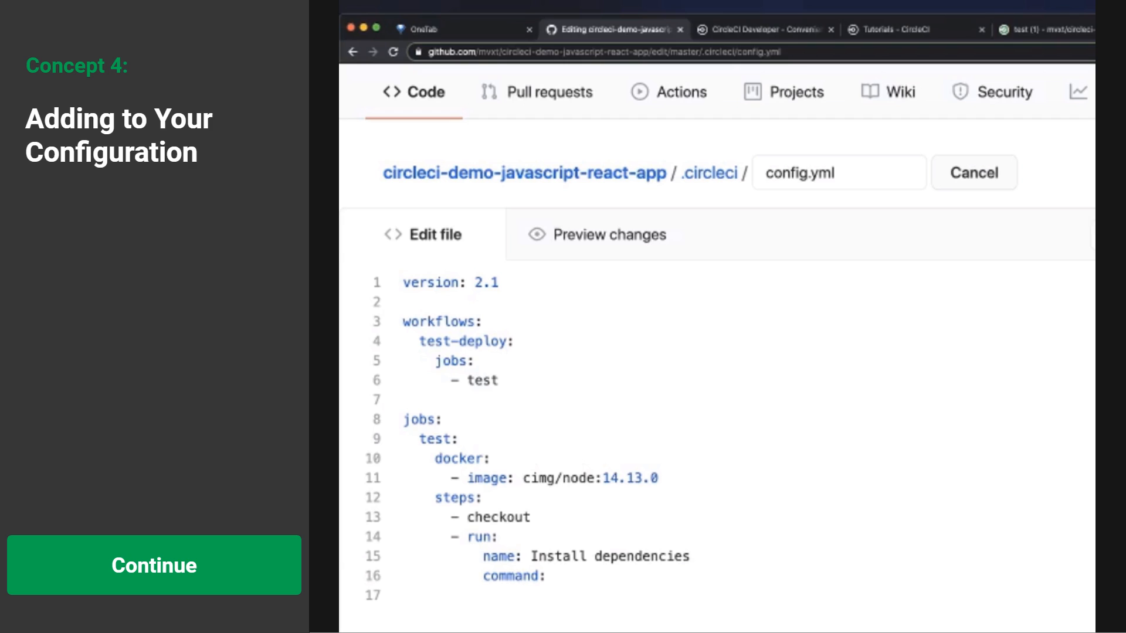
{"action": "left_click", "coordinate": [546, 572]}
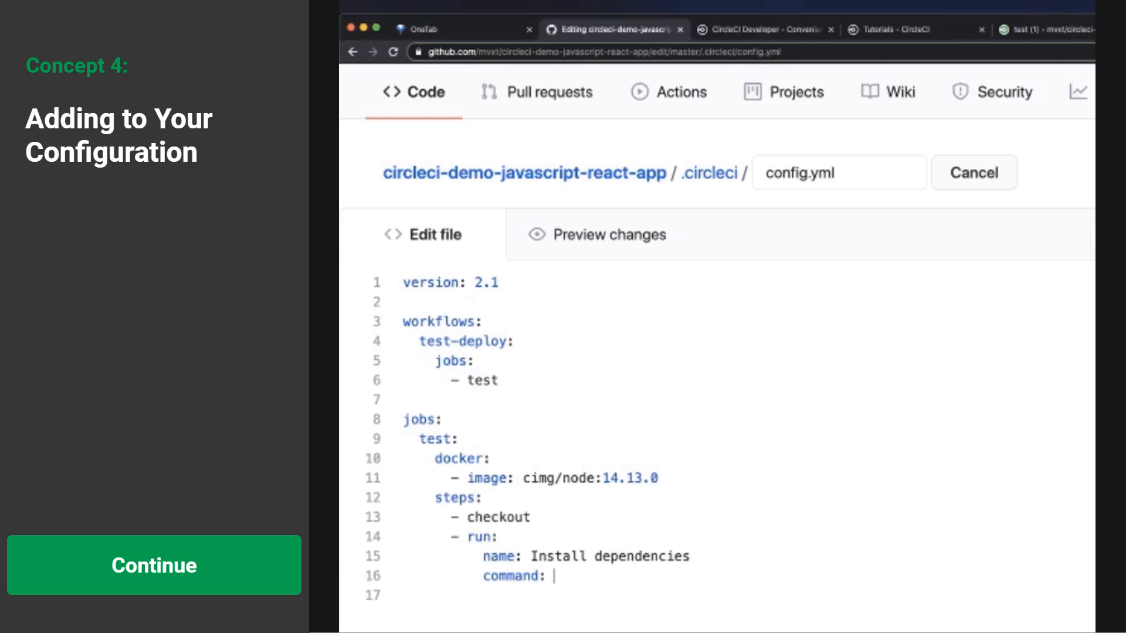
{"action": "type", "text": "np"}
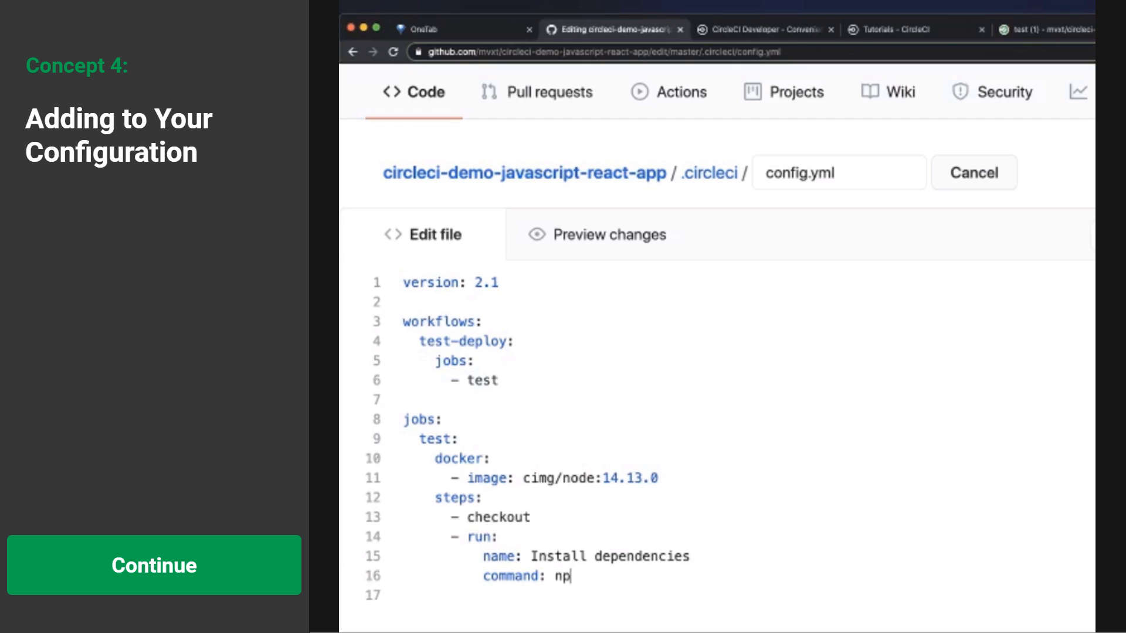
{"action": "type", "text": "m install"}
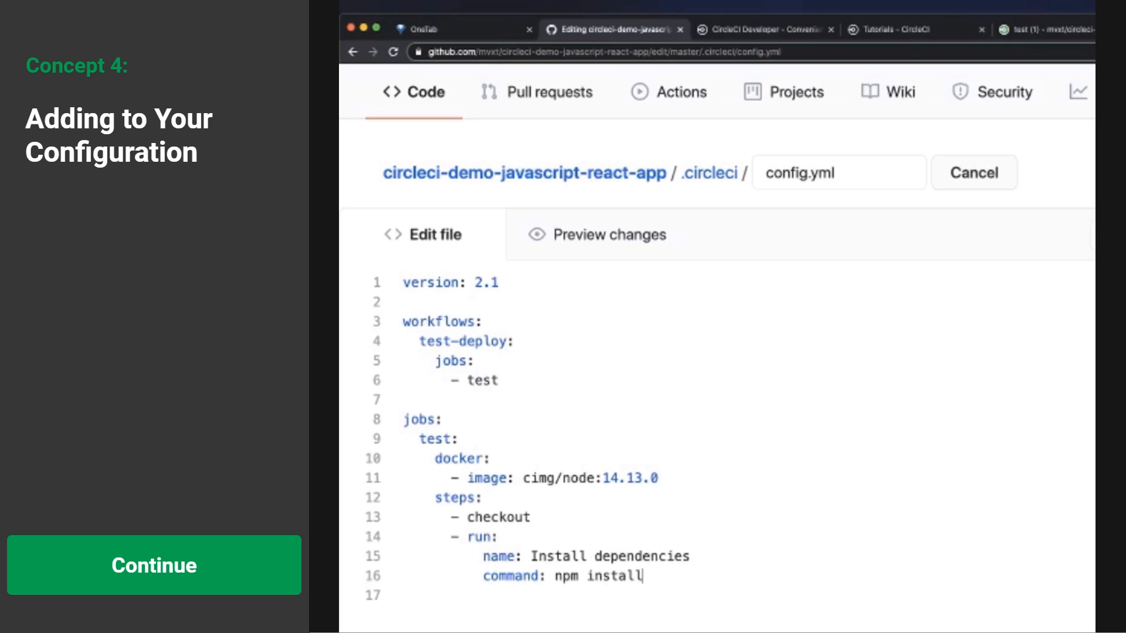
- Add a Run Tests run step with command npm run test
{"action": "key", "text": "Enter"}
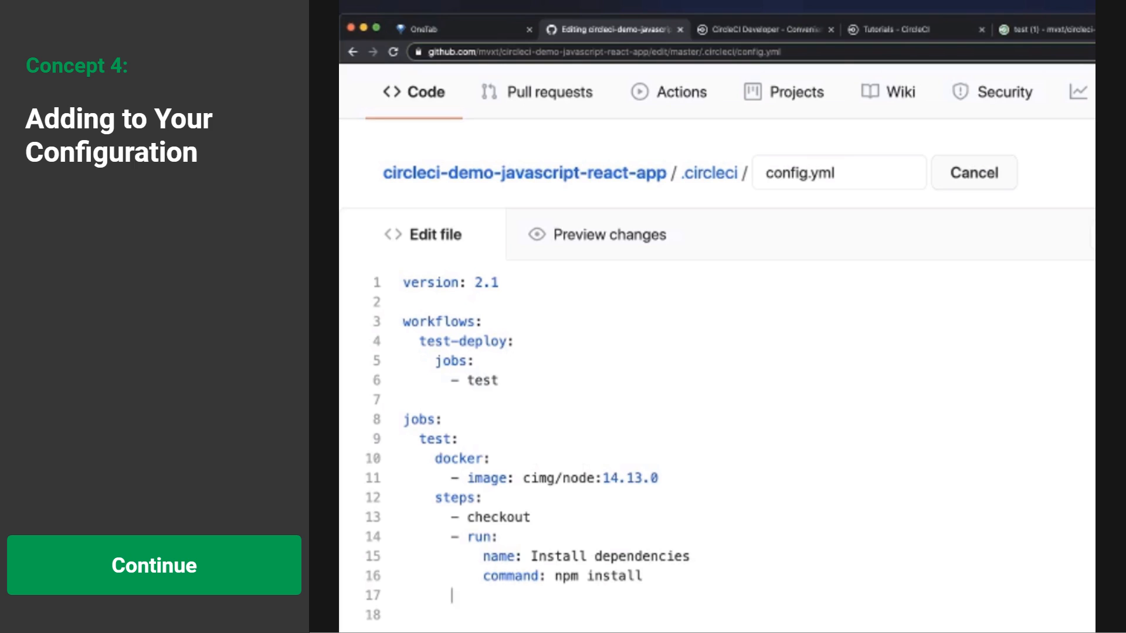
{"action": "type", "text": "- run:"}
{"action": "left_click", "coordinate": [744, 614]}
{"action": "type", "text": "name: Run T"}
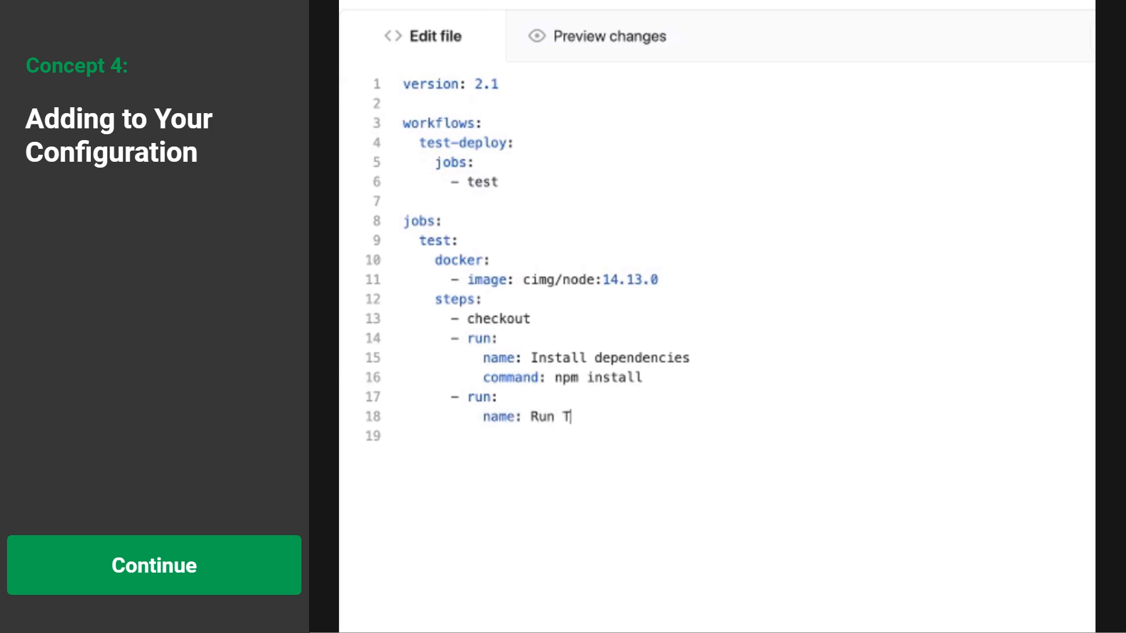
{"action": "type", "text": "ests"}
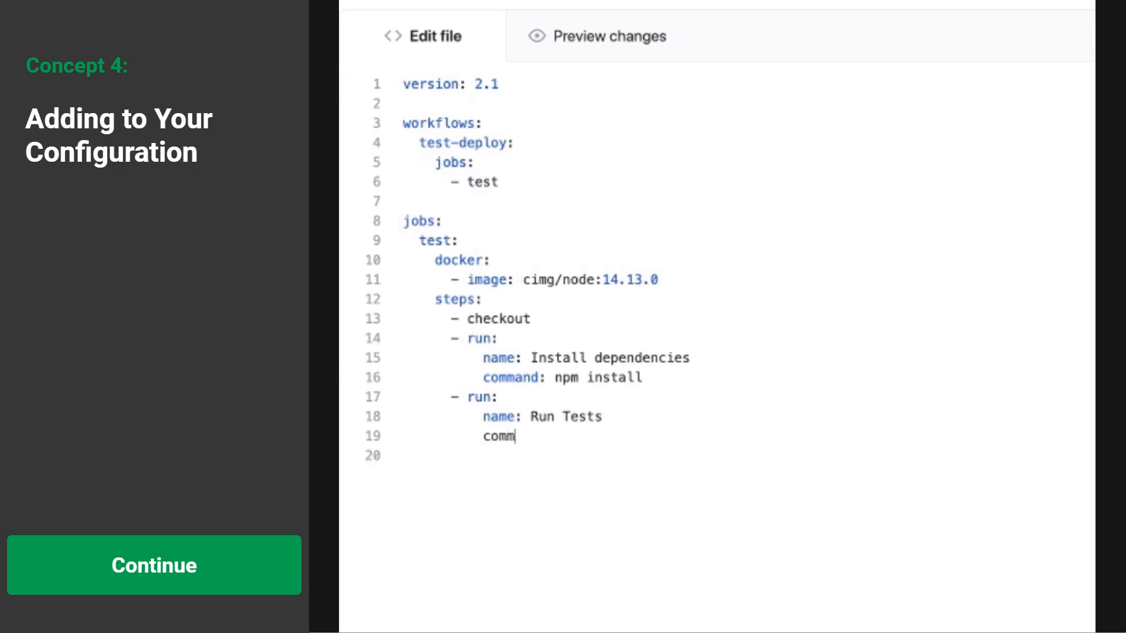
{"action": "type", "text": "and: npm run test"}
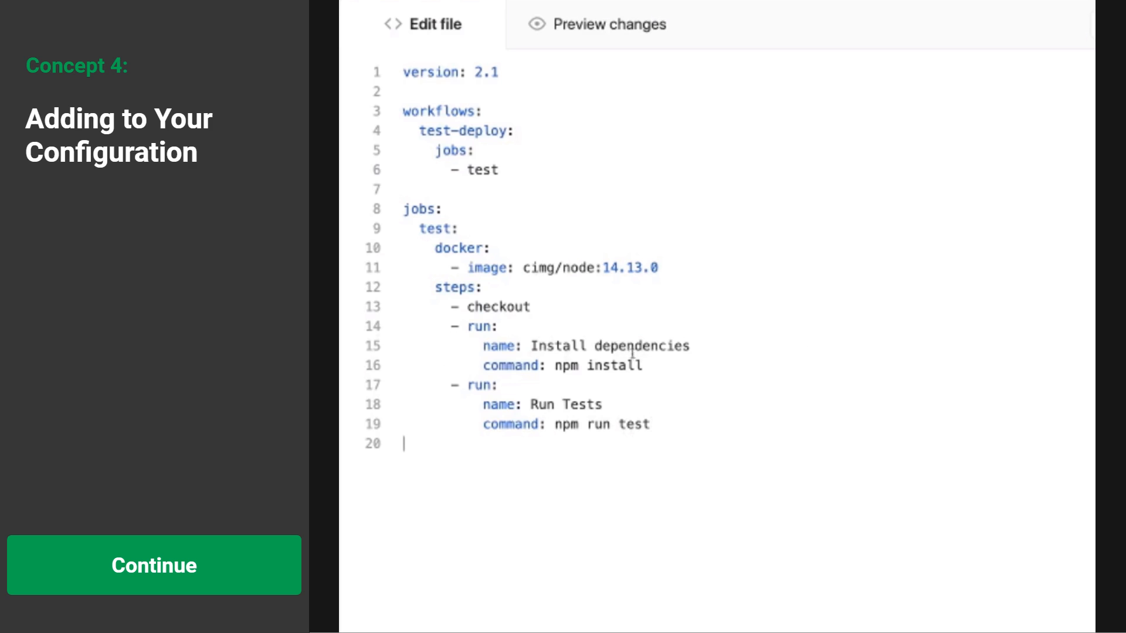
{"action": "mouse_move", "coordinate": [670, 450]}
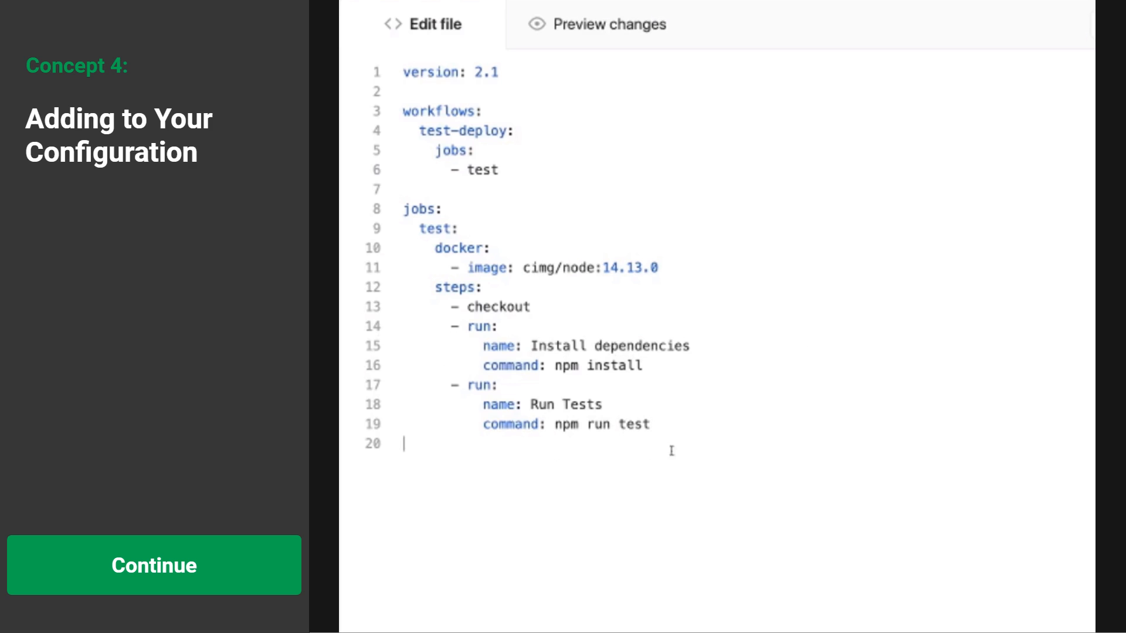
- Commit config.yml directly to master with the message 'Update config to run tests'
{"action": "scroll", "scroll_direction": "down", "scroll_amount": 3}
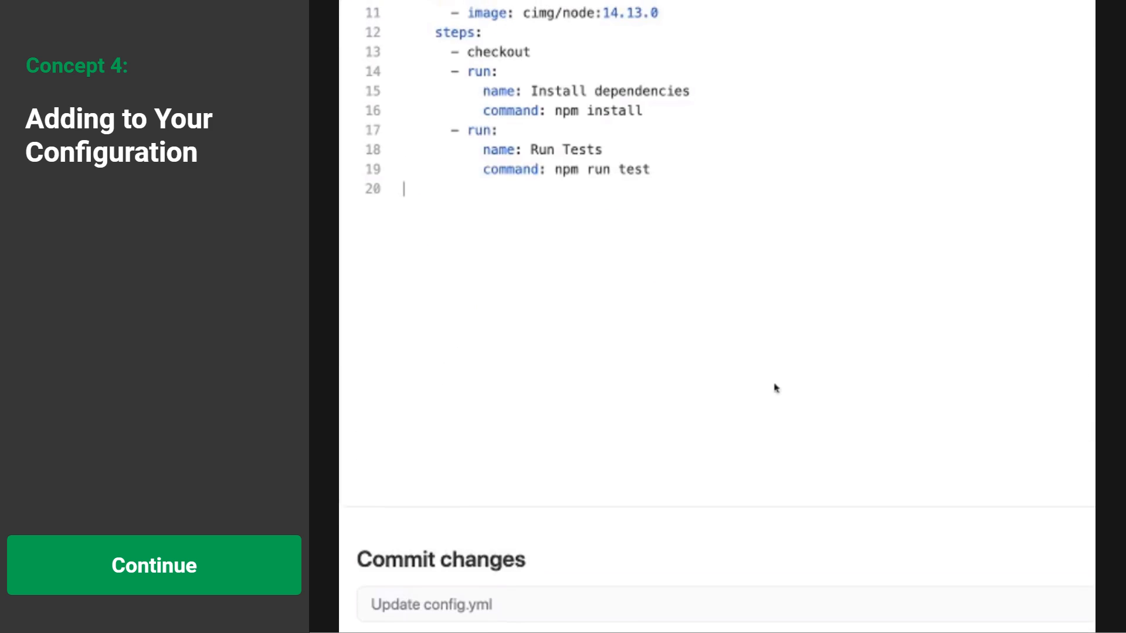
{"action": "scroll", "scroll_direction": "down", "scroll_amount": 3}
{"action": "type", "text": "Updat"}
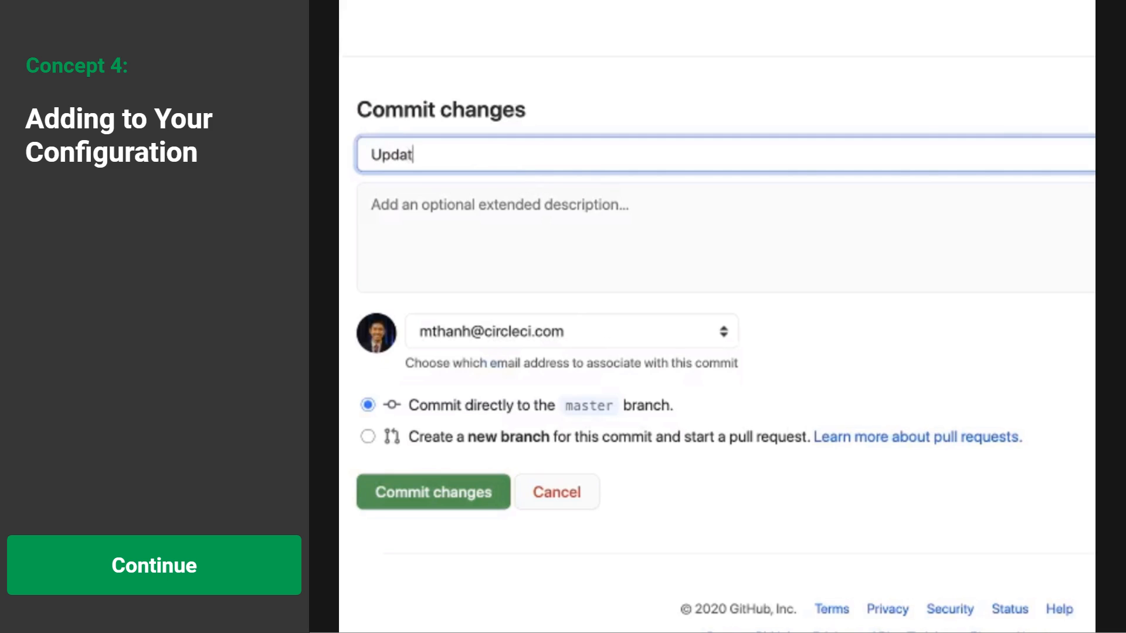
{"action": "type", "text": "e config to run tests"}
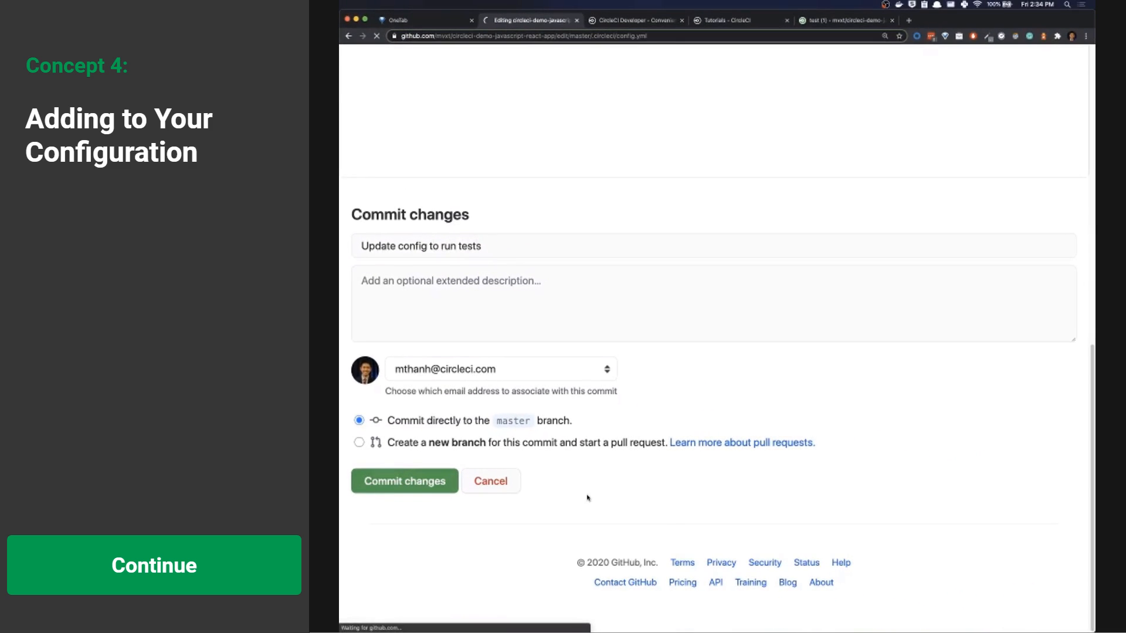
{"action": "left_click", "coordinate": [403, 480]}
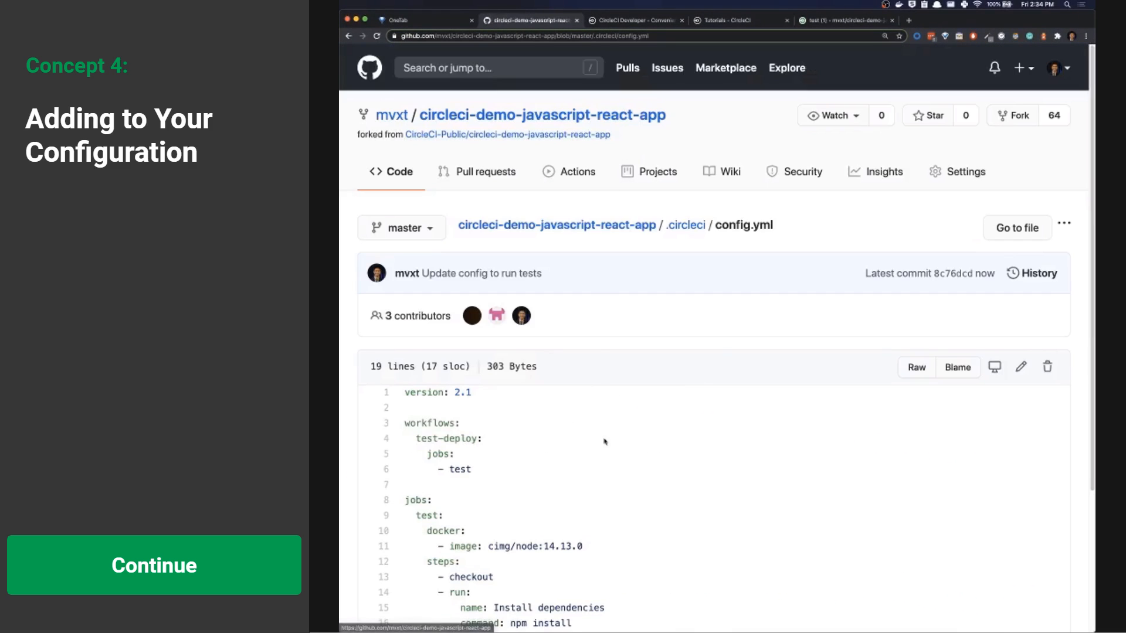
- Check pipeline #2's test job, whose Run Tests step passes 1 suite with exit code 0
{"action": "left_click", "coordinate": [849, 20]}
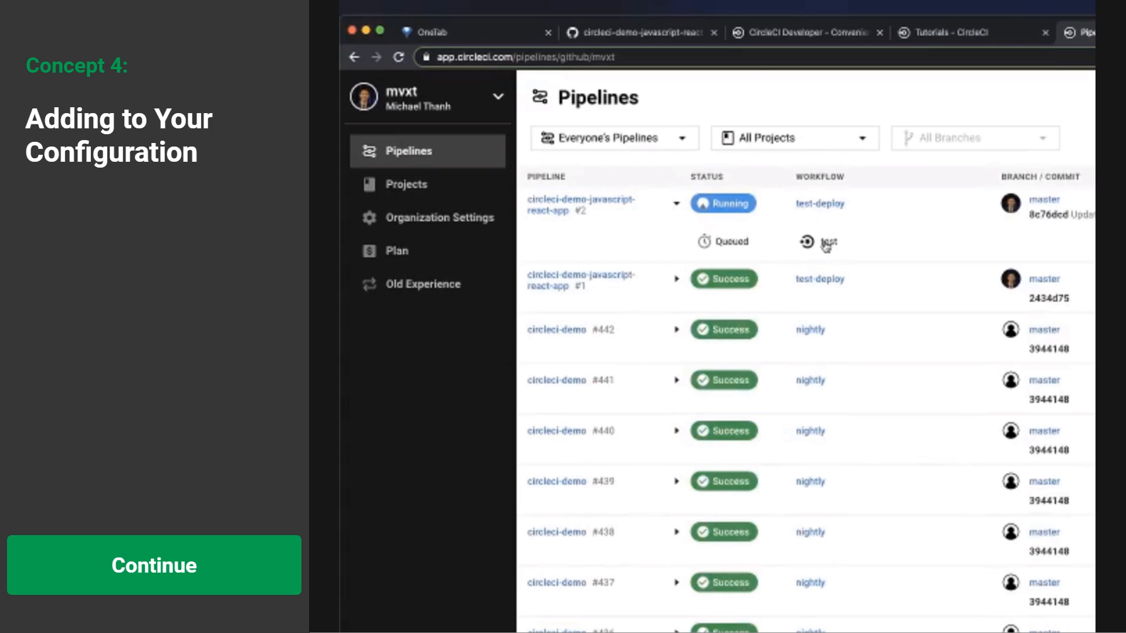
{"action": "left_click", "coordinate": [824, 242]}
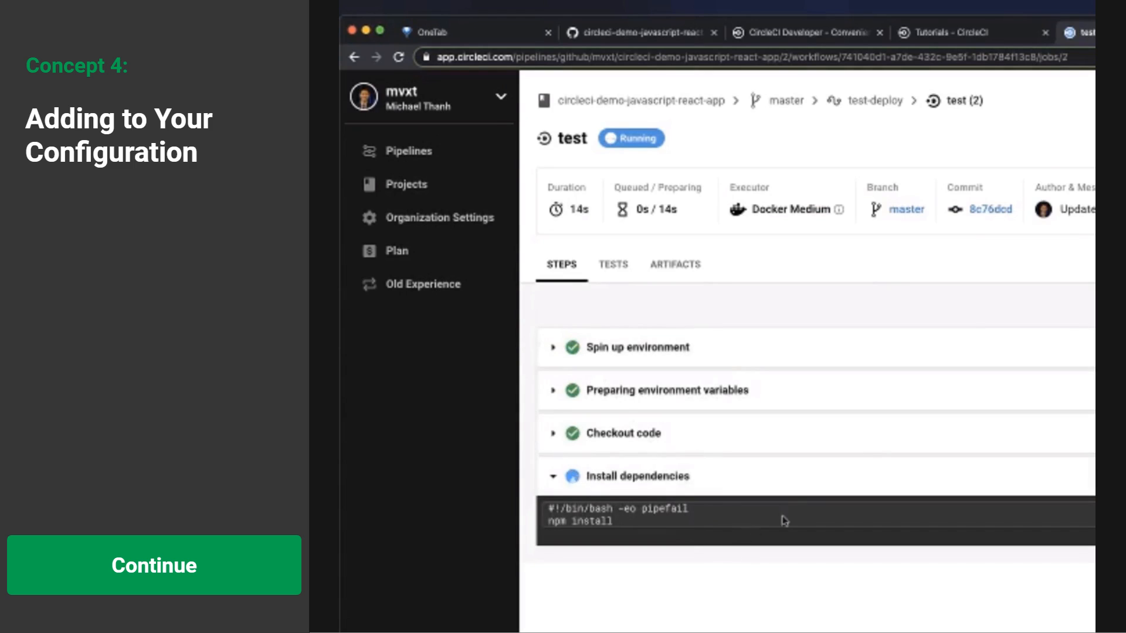
{"action": "mouse_move", "coordinate": [858, 566]}
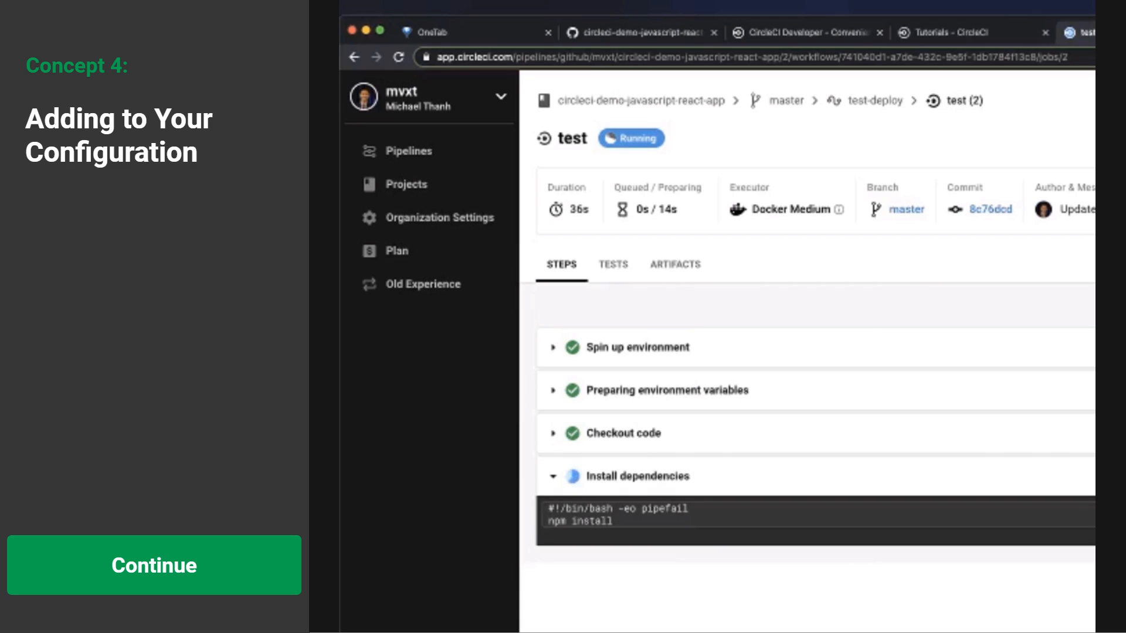
{"action": "scroll", "scroll_direction": "down", "scroll_amount": 3}
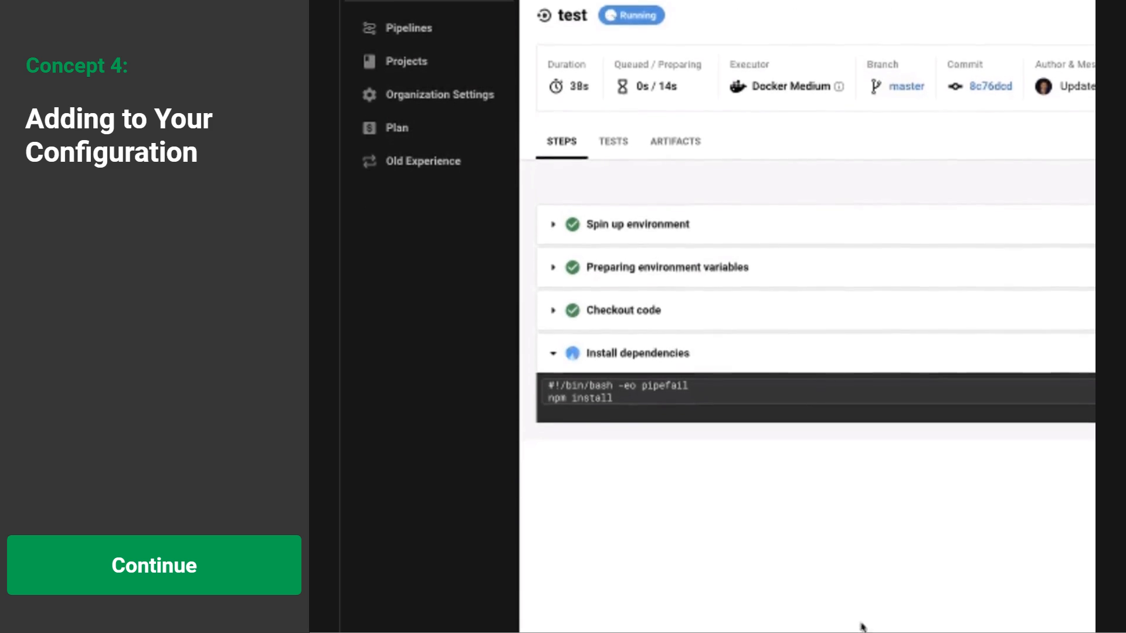
{"action": "scroll", "scroll_direction": "down", "scroll_amount": 3}
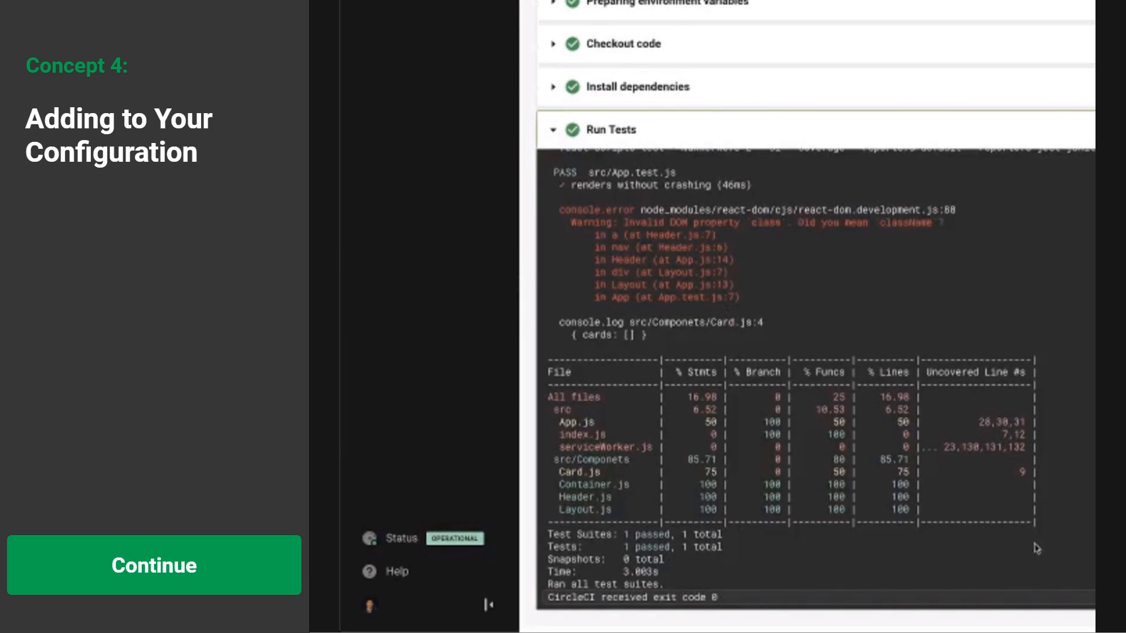
{"action": "mouse_move", "coordinate": [934, 244]}
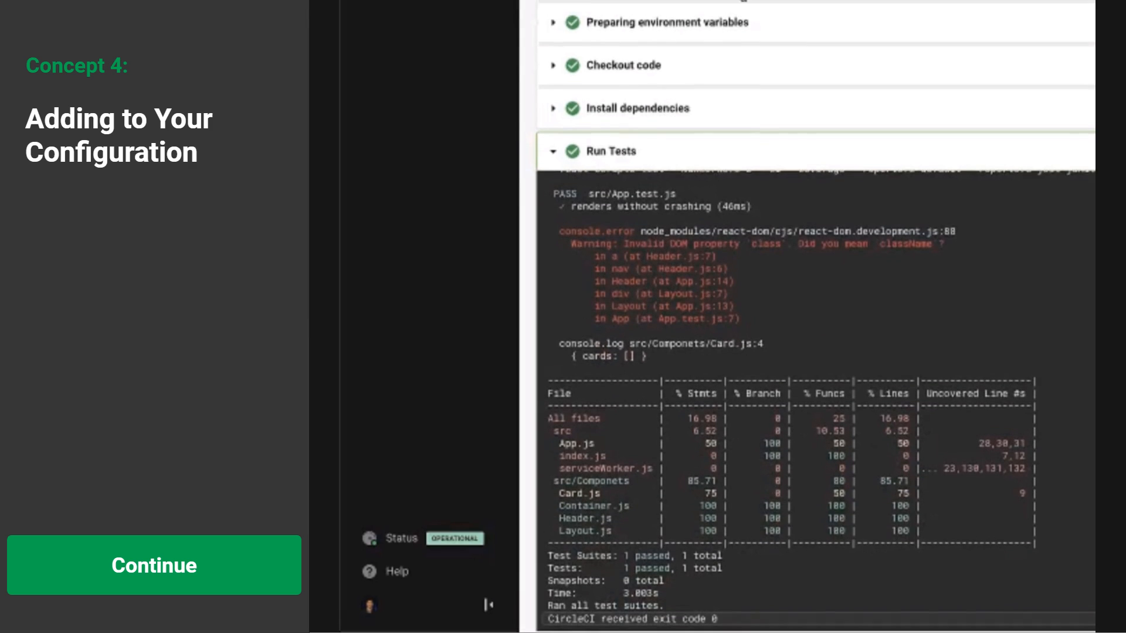
{"action": "scroll", "scroll_direction": "down", "scroll_amount": 3}
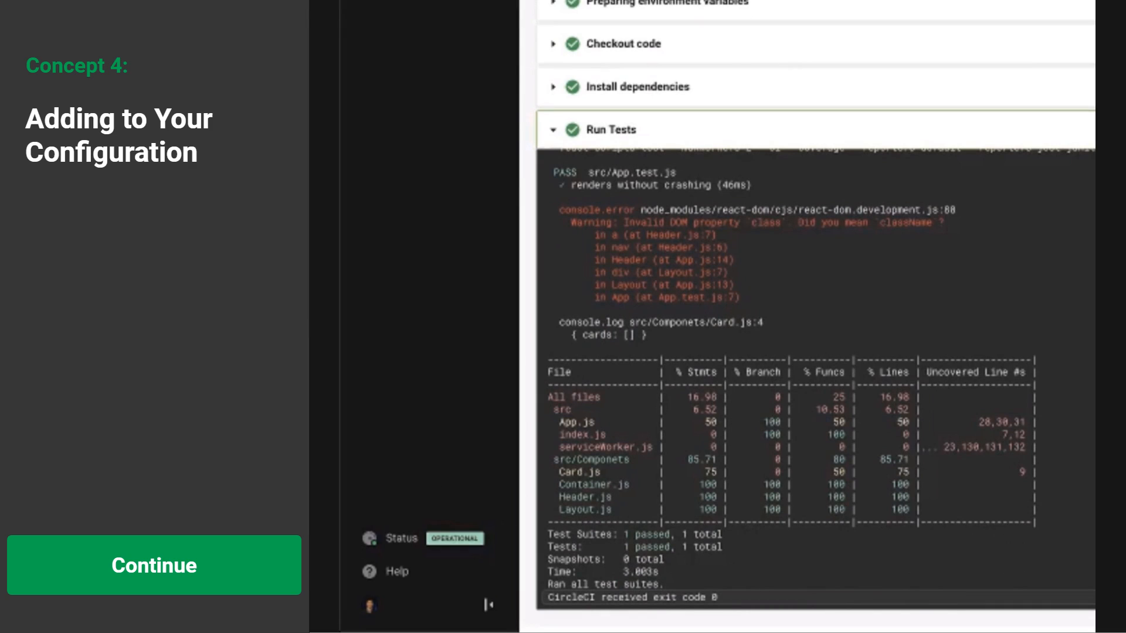
{"action": "left_click", "coordinate": [153, 565]}
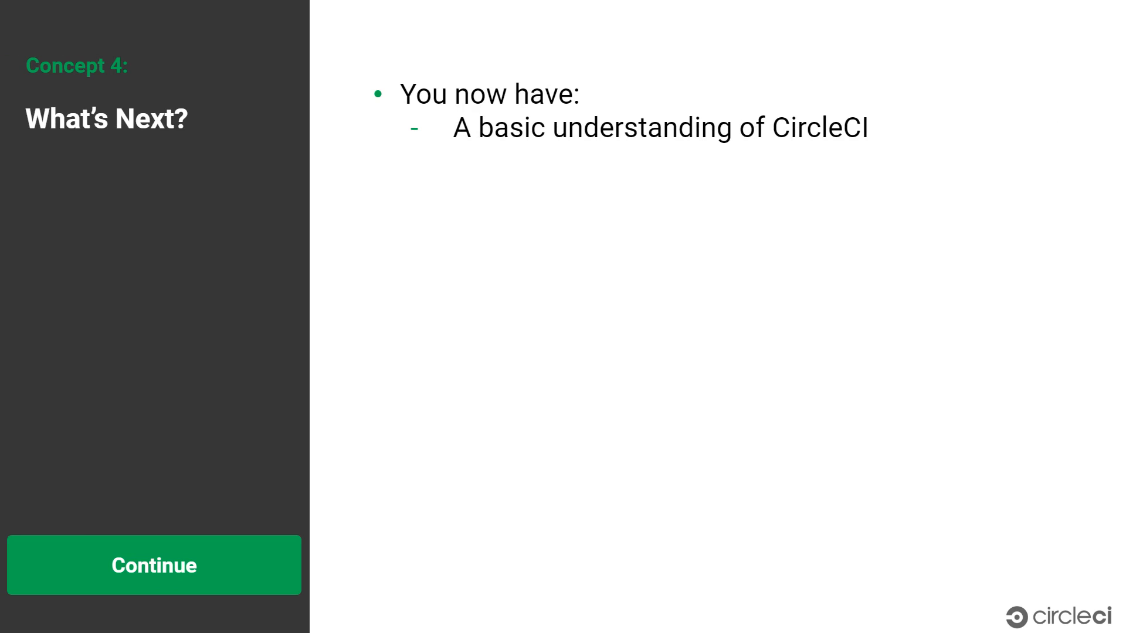
- Reveal the remaining What's Next recap bullets on the slide
{"action": "left_click", "coordinate": [153, 565]}
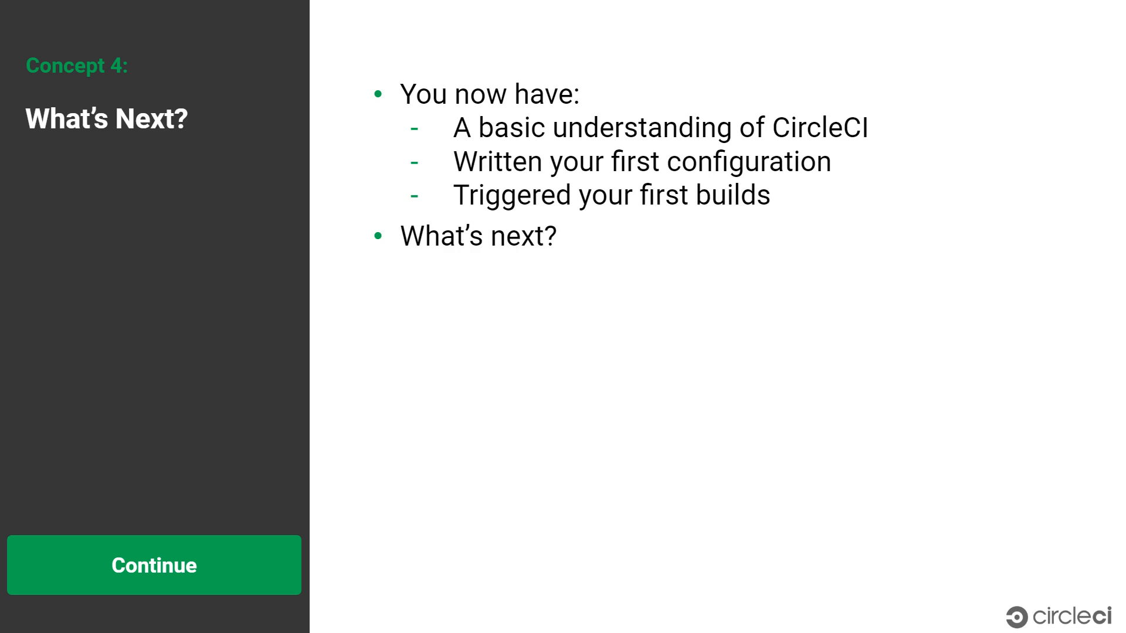